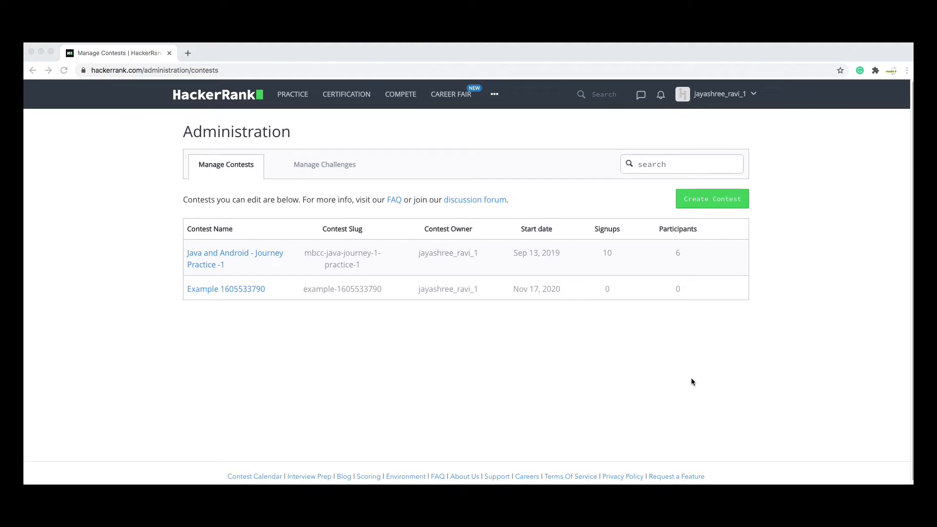
mouse_move(239, 335)
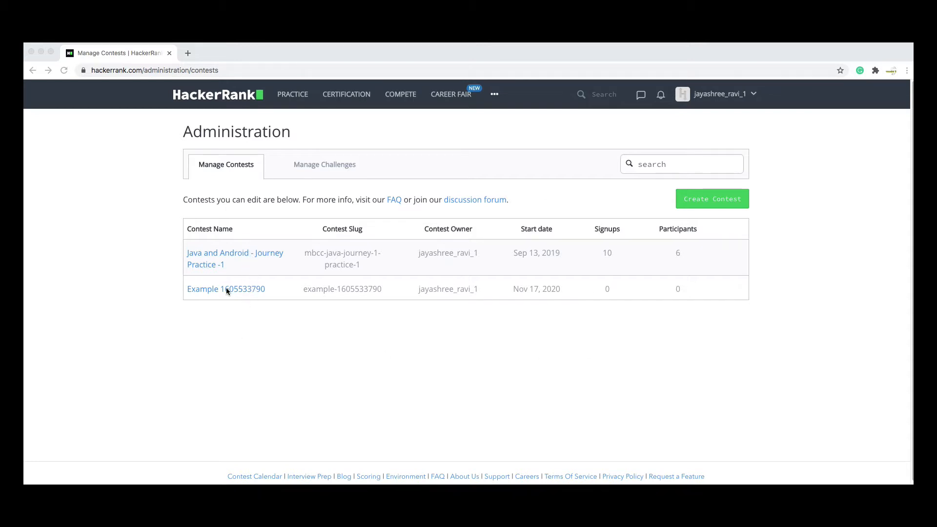
click(226, 288)
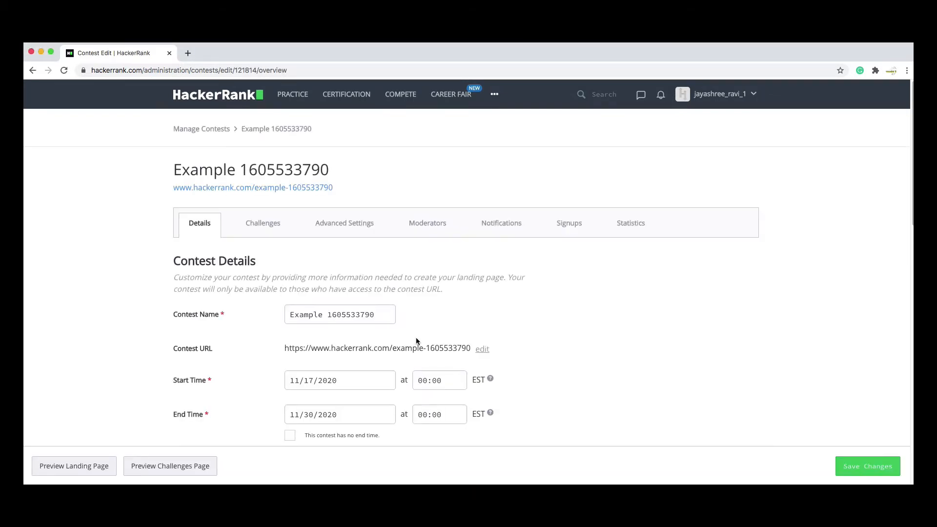
scroll(down, 3)
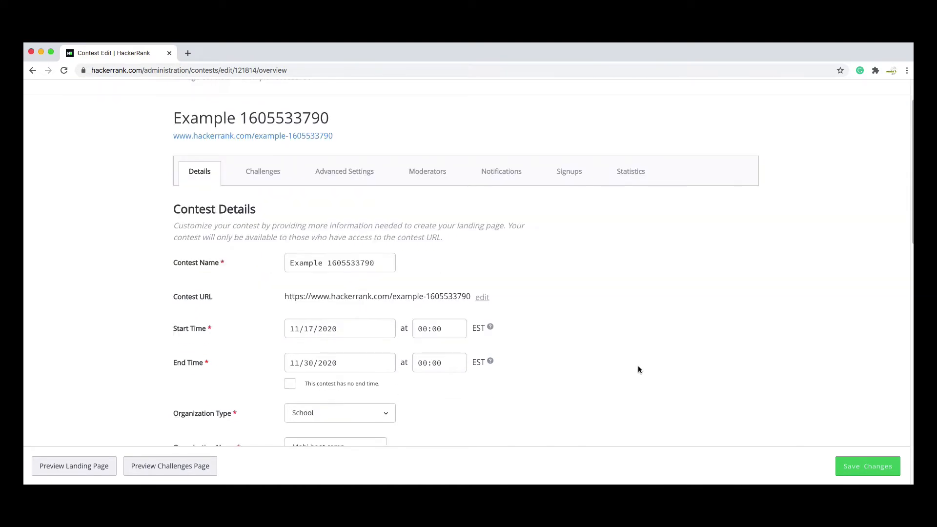
scroll(down, 3)
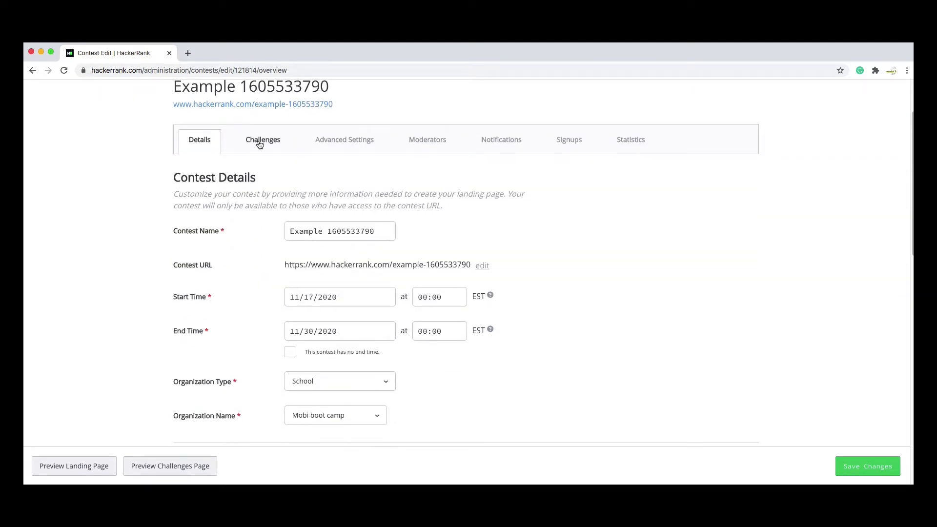
- Show the contest's challenge list, containing Loops with max score 10
click(263, 139)
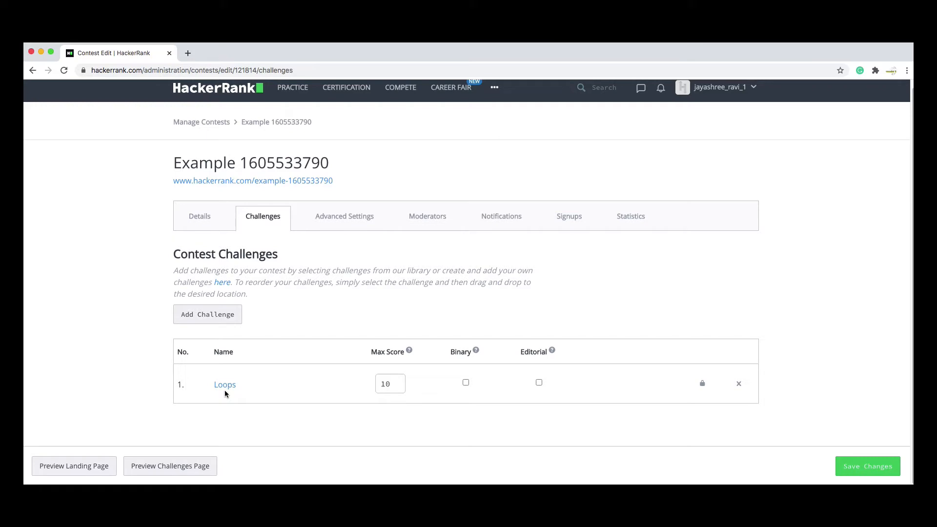
mouse_move(220, 398)
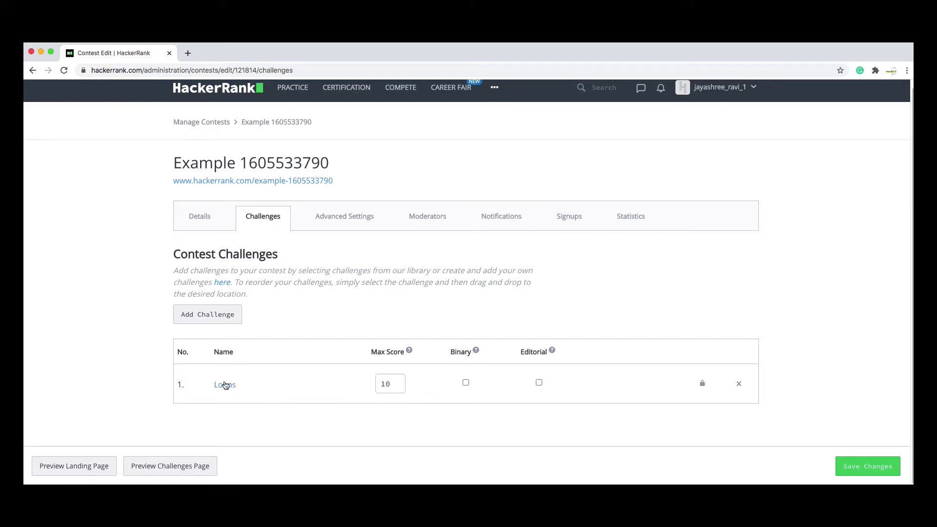
mouse_move(224, 388)
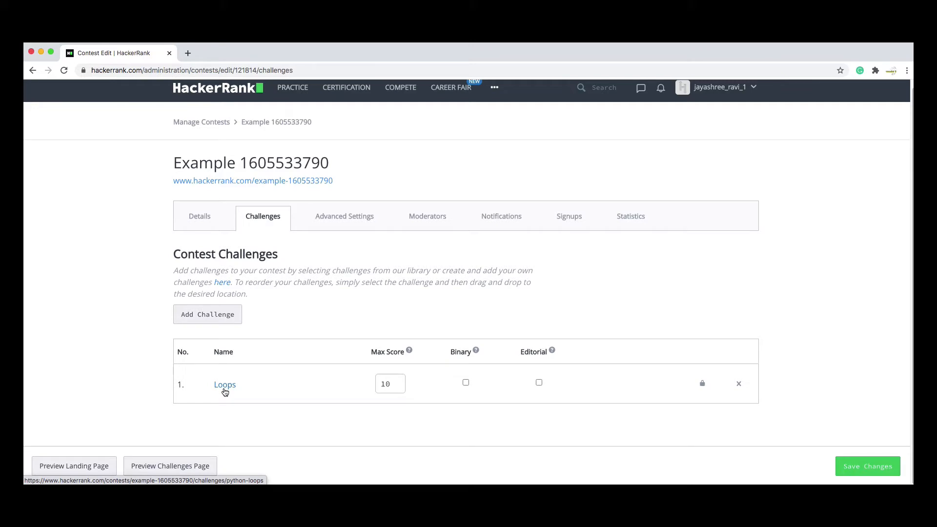
mouse_move(264, 398)
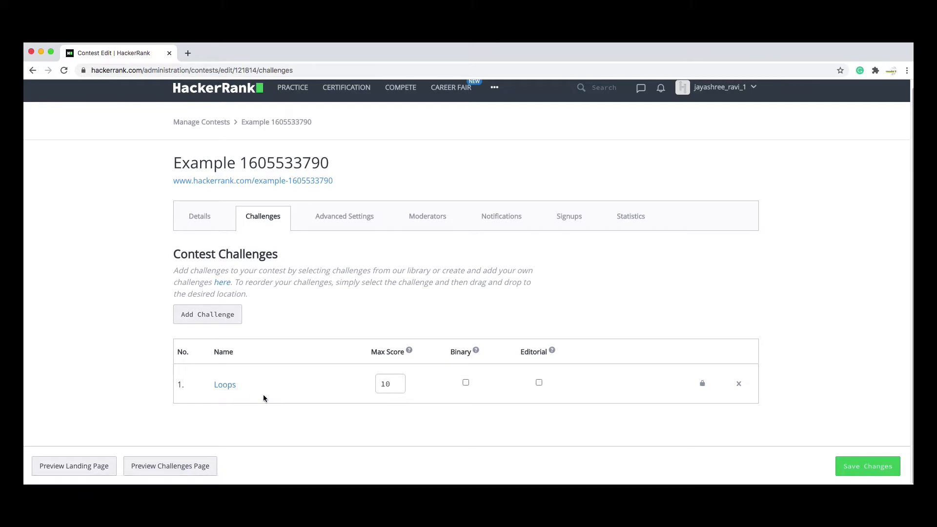
mouse_move(225, 385)
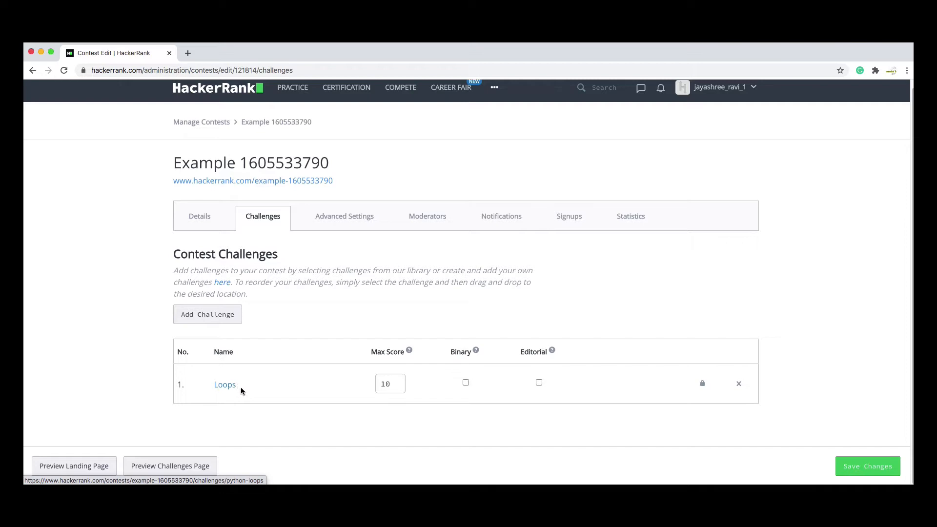
mouse_move(224, 389)
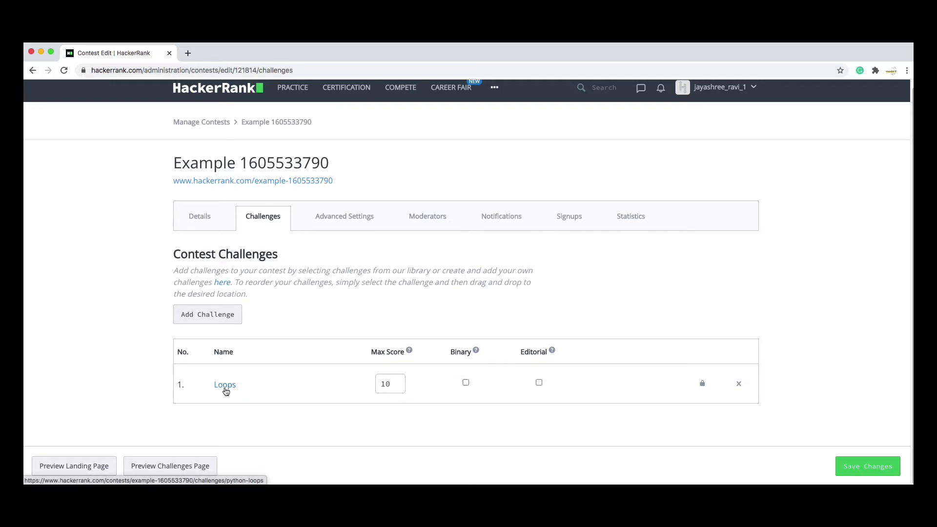
- Open the Loops challenge page showing its square-printing problem statement
click(224, 384)
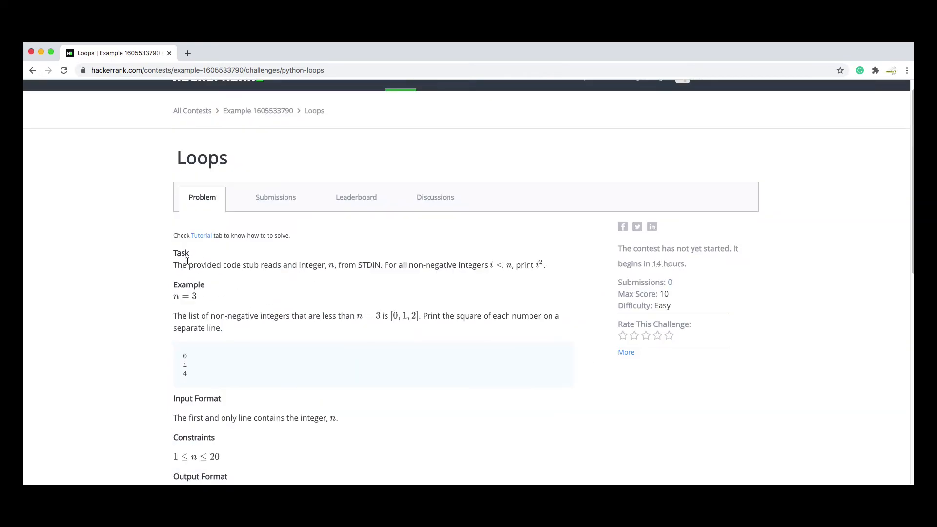
mouse_move(248, 279)
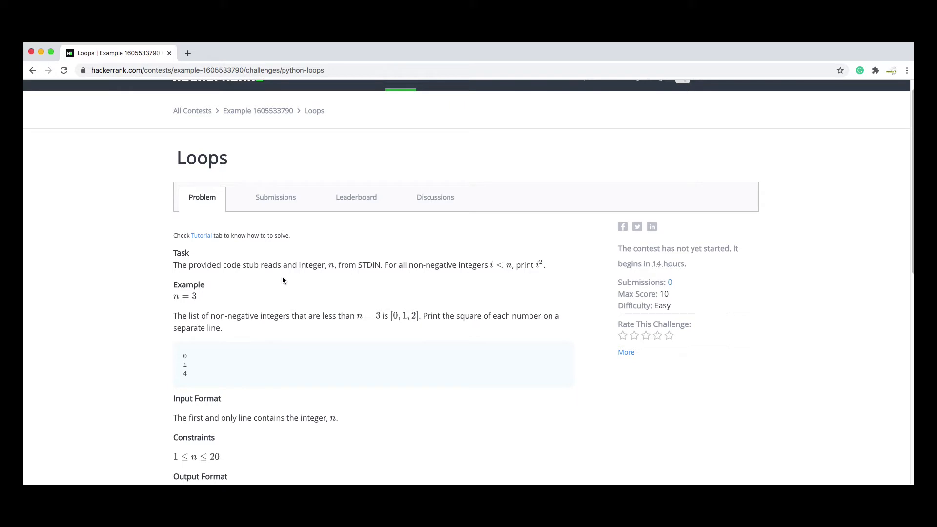
mouse_move(369, 278)
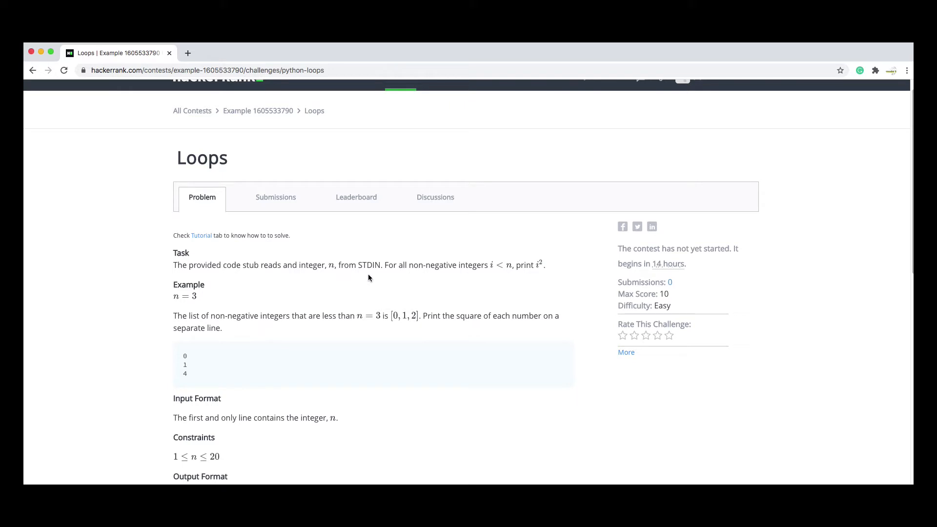
mouse_move(434, 276)
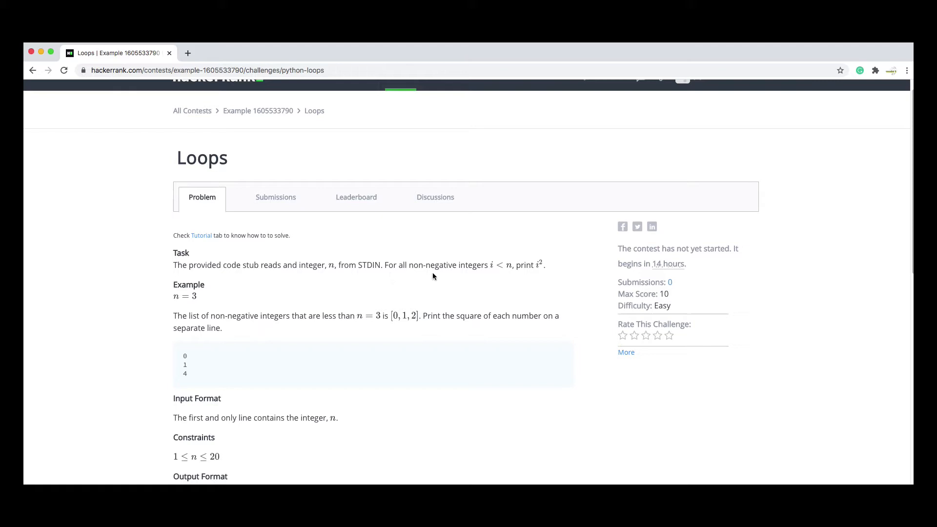
mouse_move(508, 275)
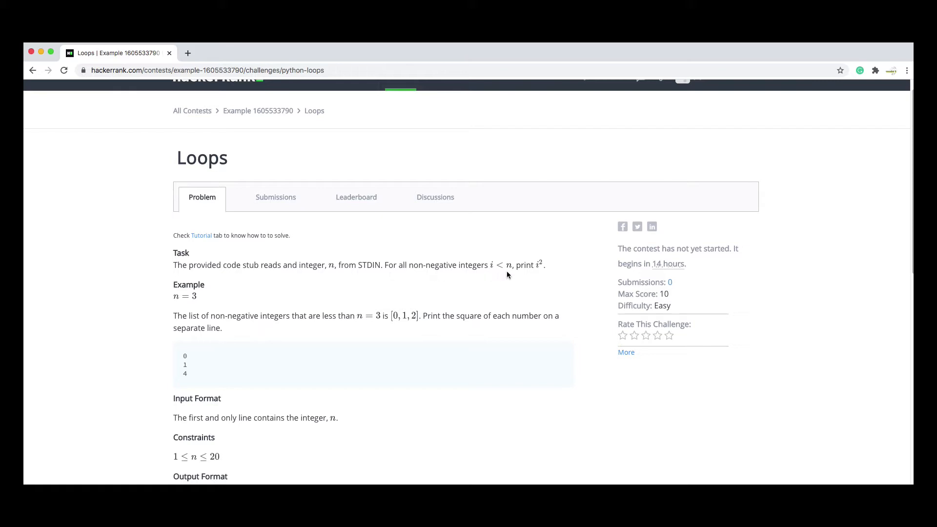
mouse_move(543, 279)
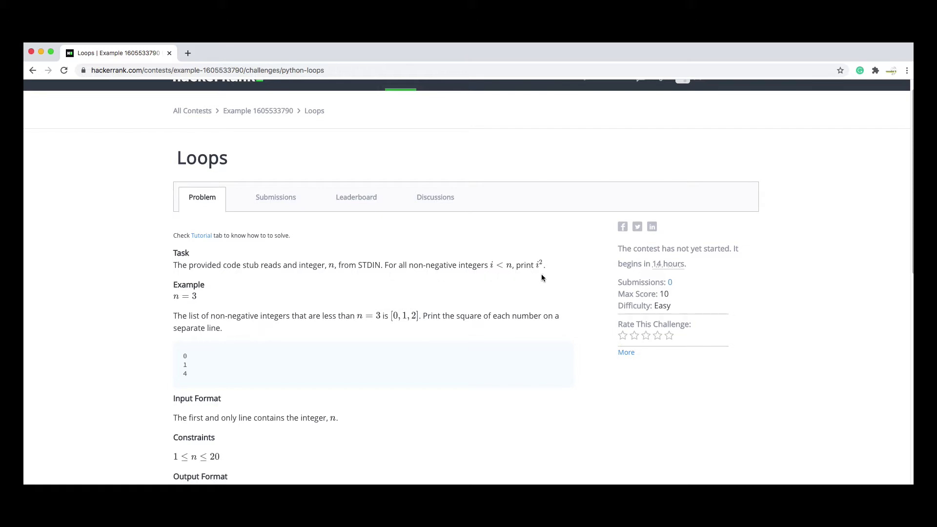
mouse_move(192, 307)
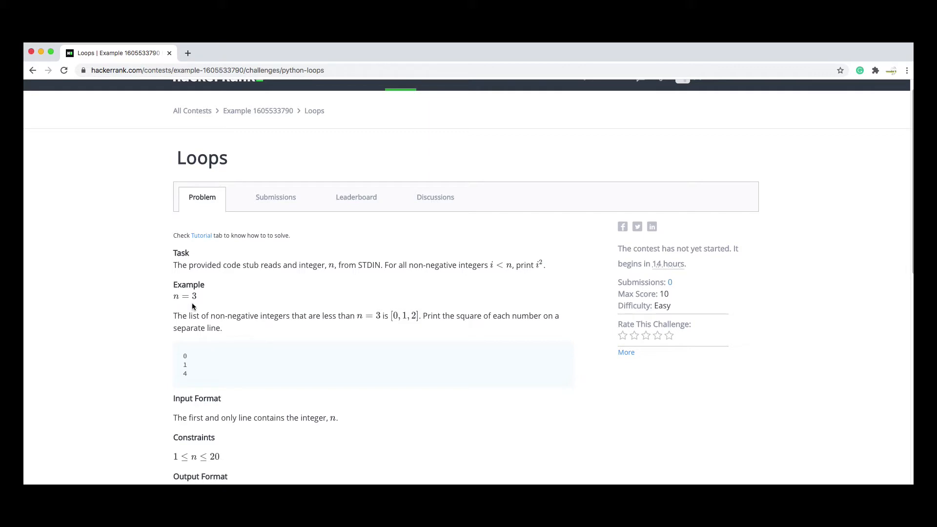
mouse_move(228, 331)
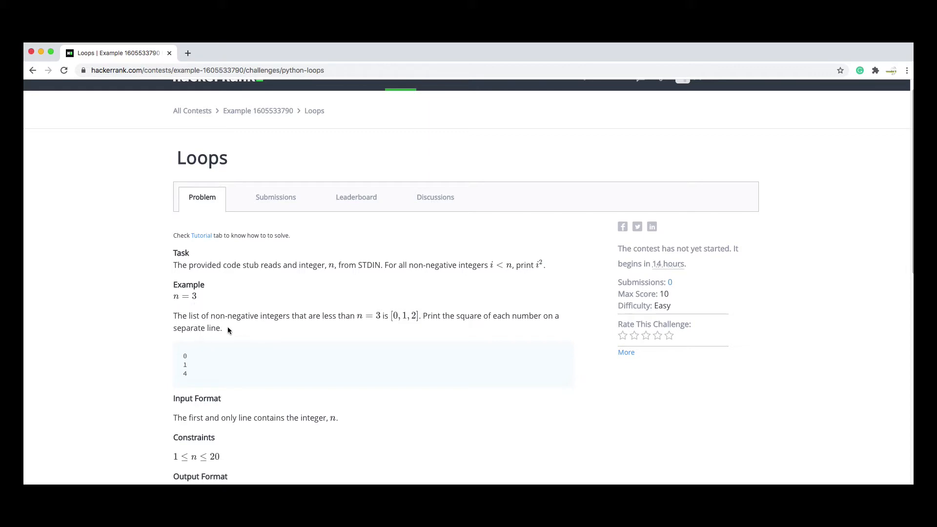
mouse_move(355, 327)
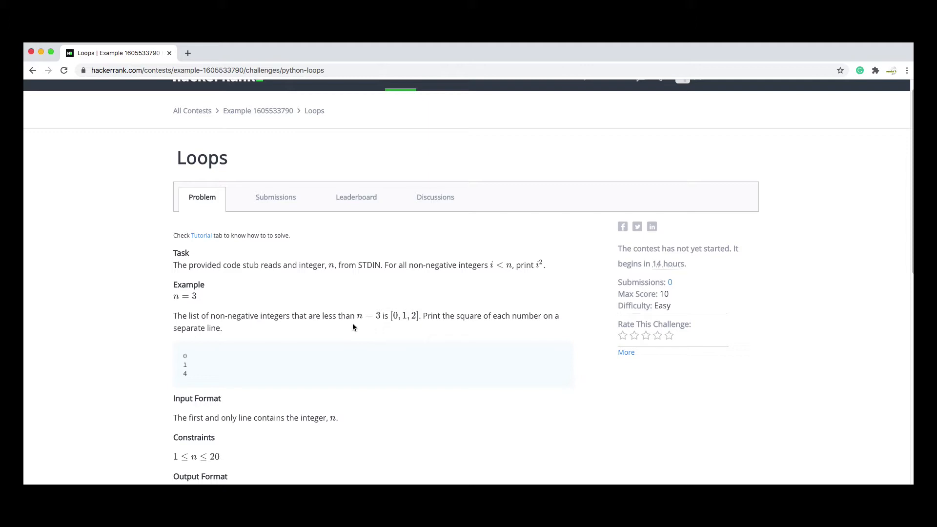
mouse_move(402, 326)
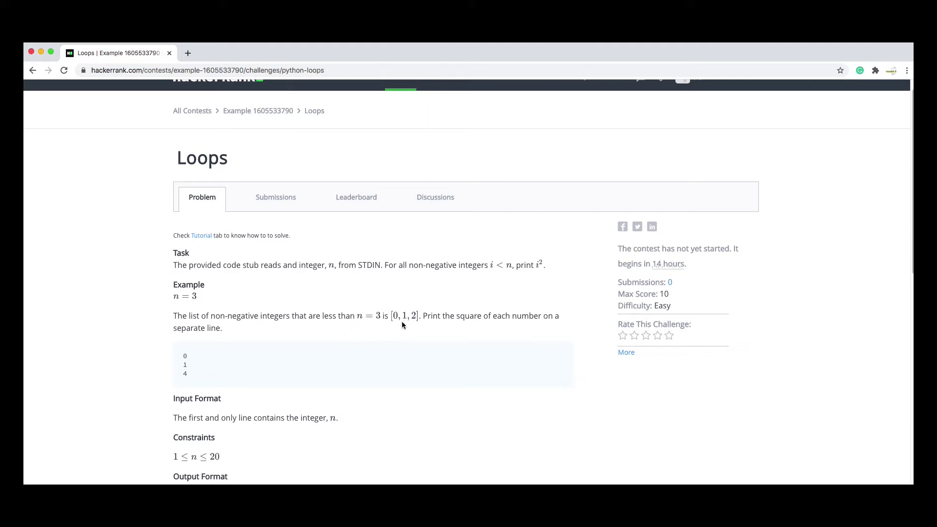
mouse_move(484, 327)
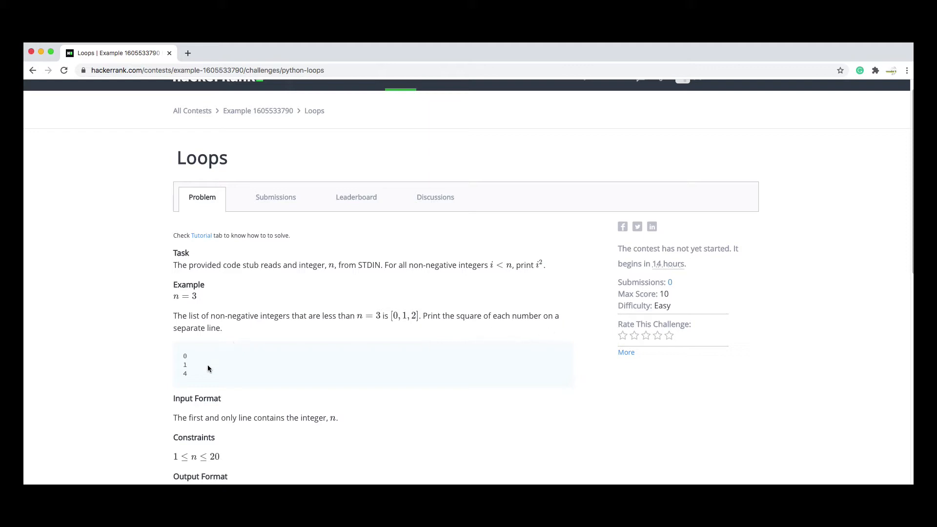
mouse_move(380, 333)
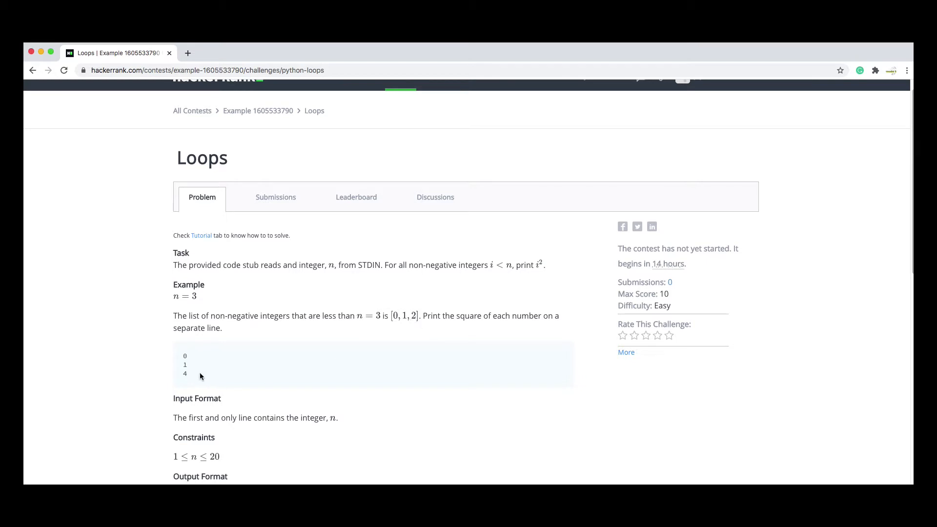
mouse_move(183, 387)
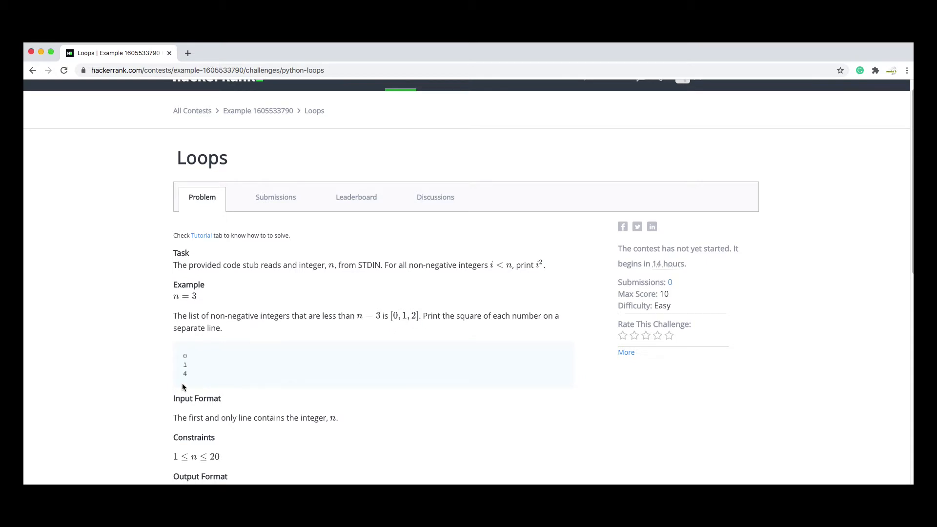
mouse_move(209, 373)
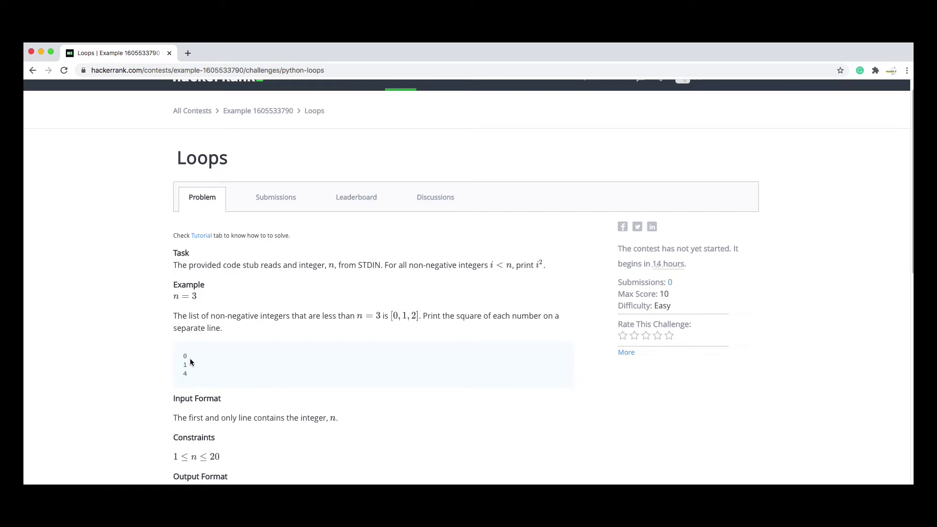
scroll(down, 3)
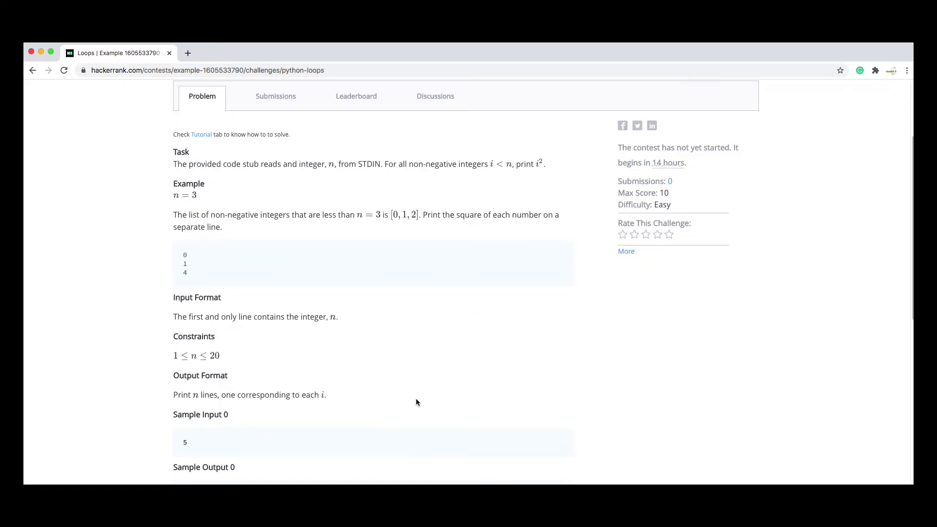
scroll(down, 3)
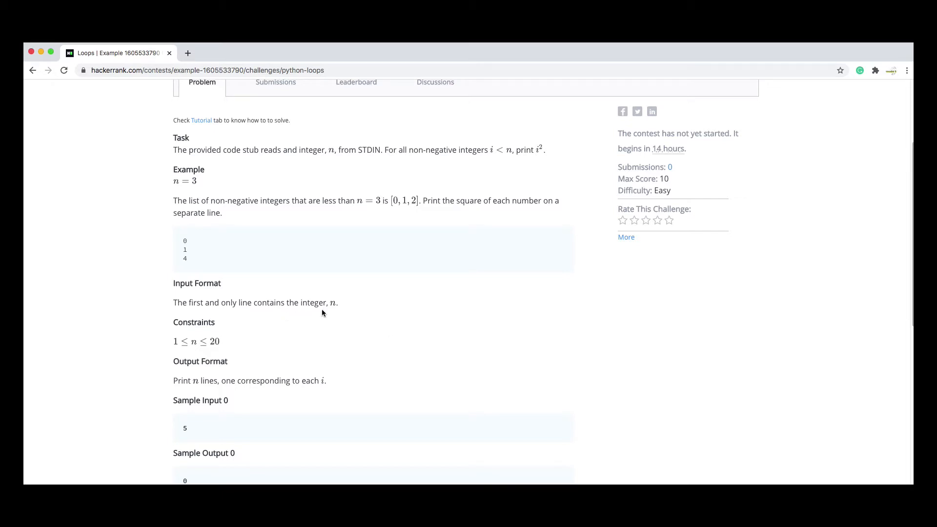
mouse_move(173, 315)
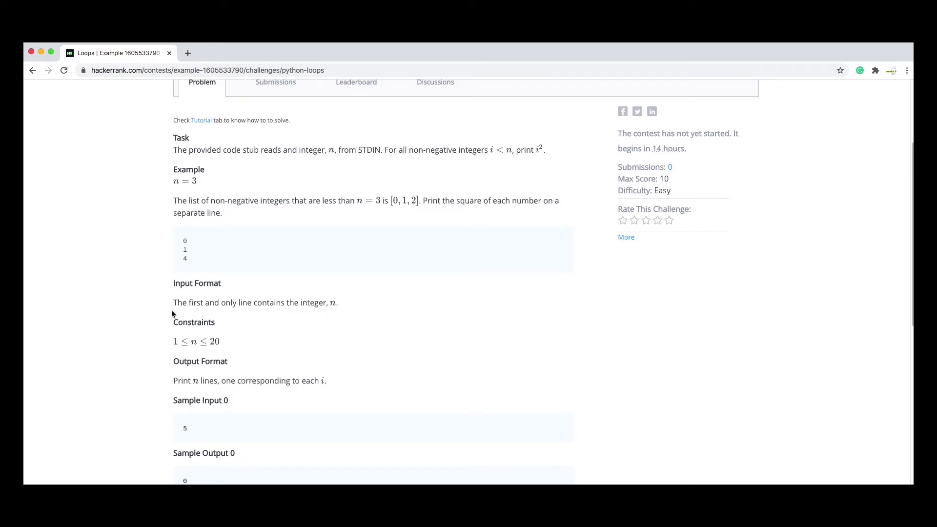
mouse_move(362, 312)
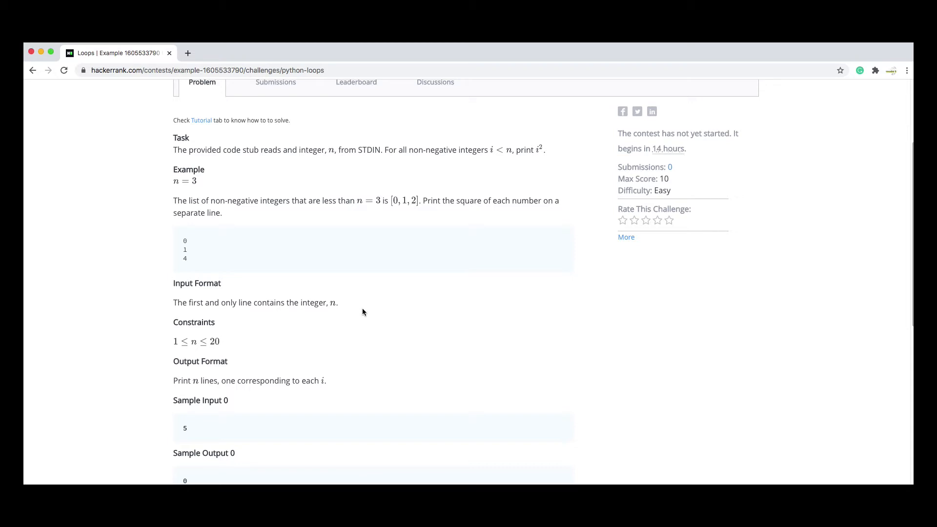
scroll(down, 3)
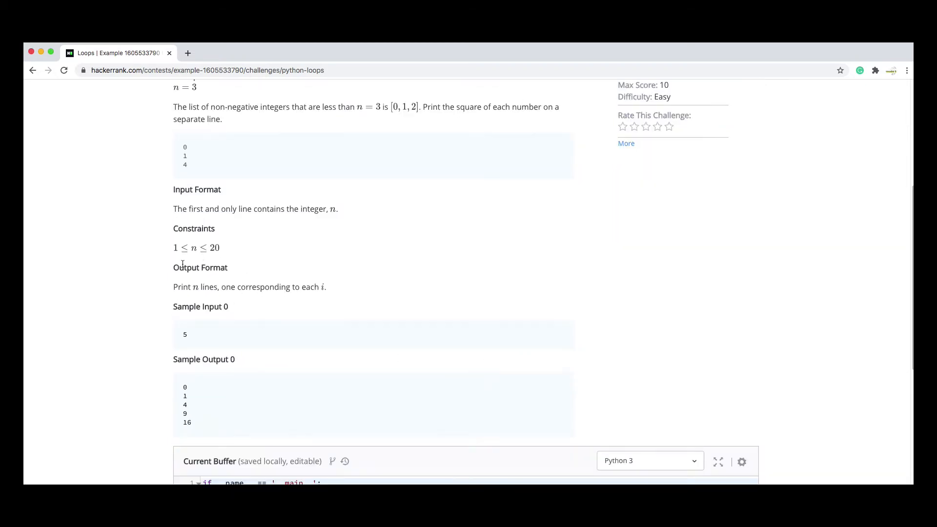
mouse_move(206, 257)
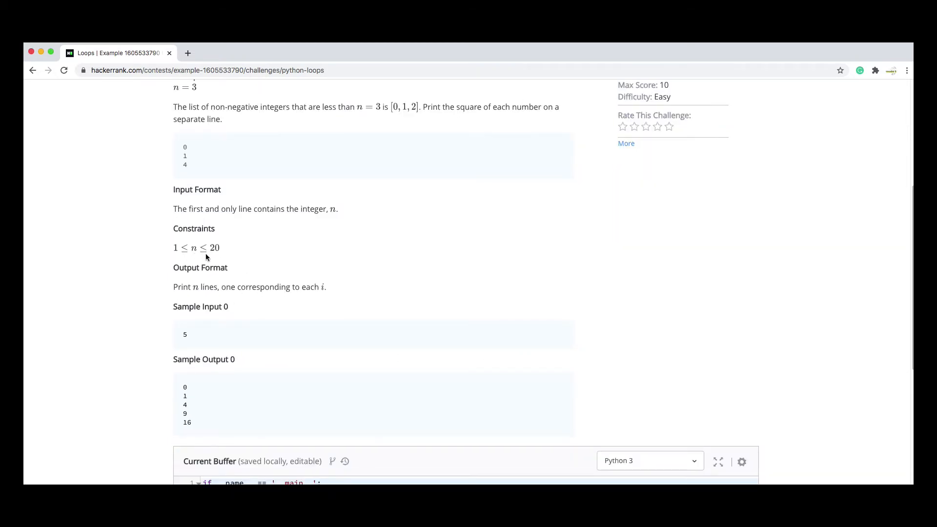
mouse_move(221, 285)
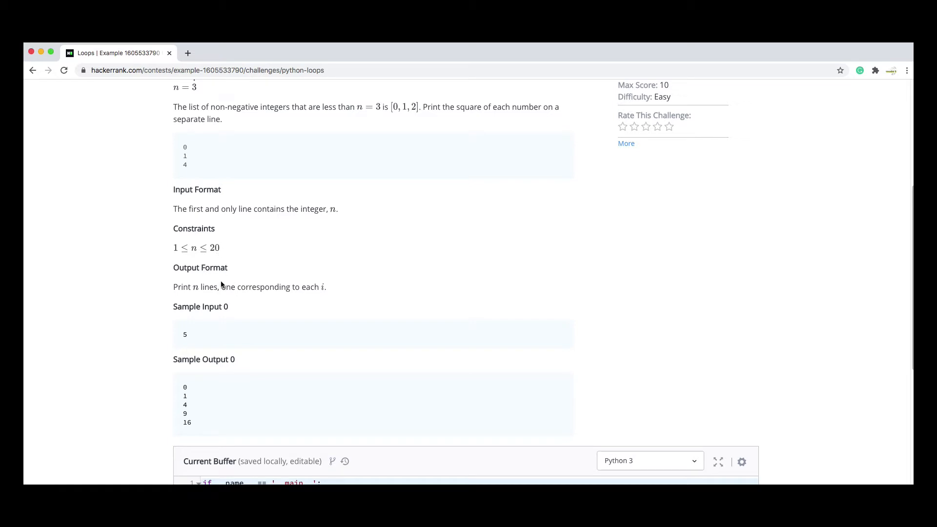
mouse_move(204, 301)
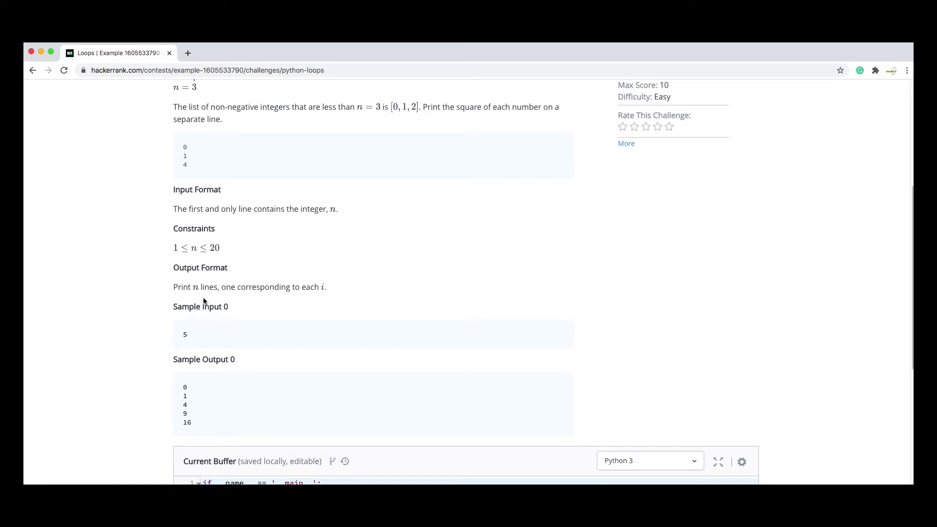
mouse_move(307, 297)
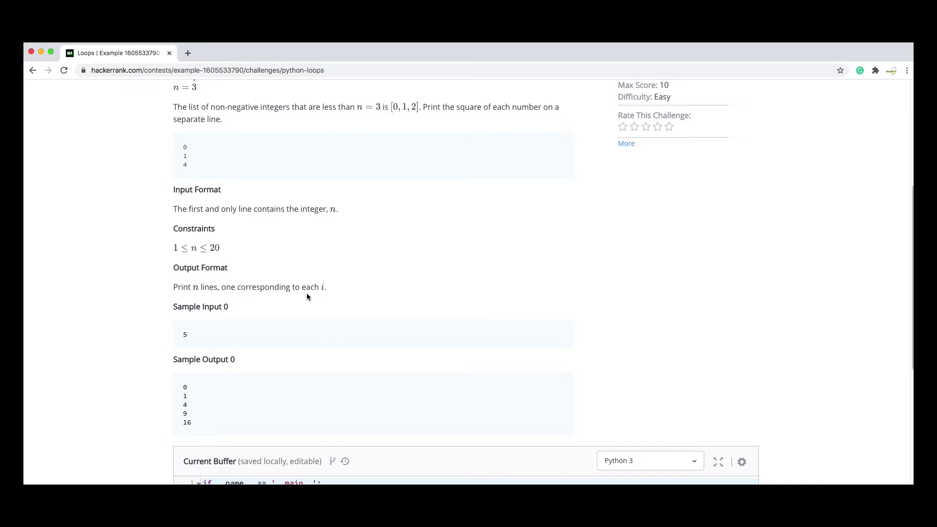
mouse_move(191, 353)
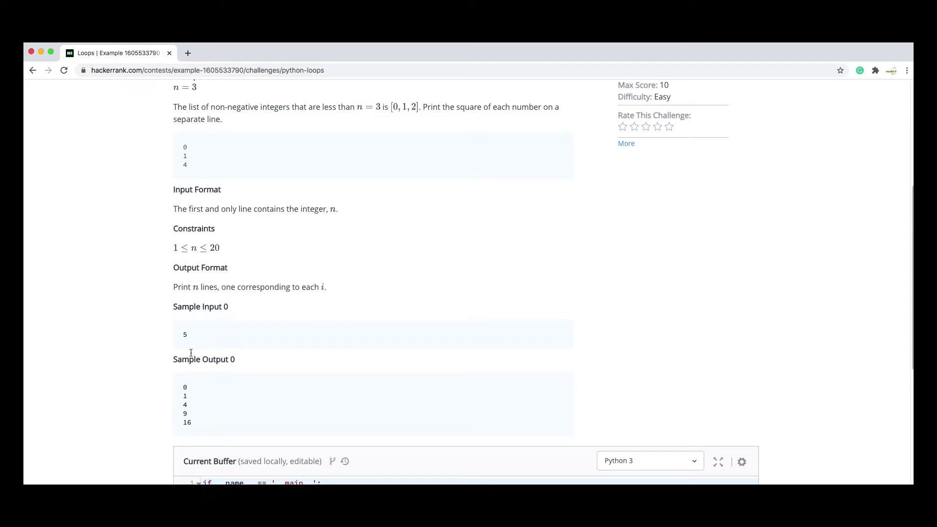
mouse_move(203, 392)
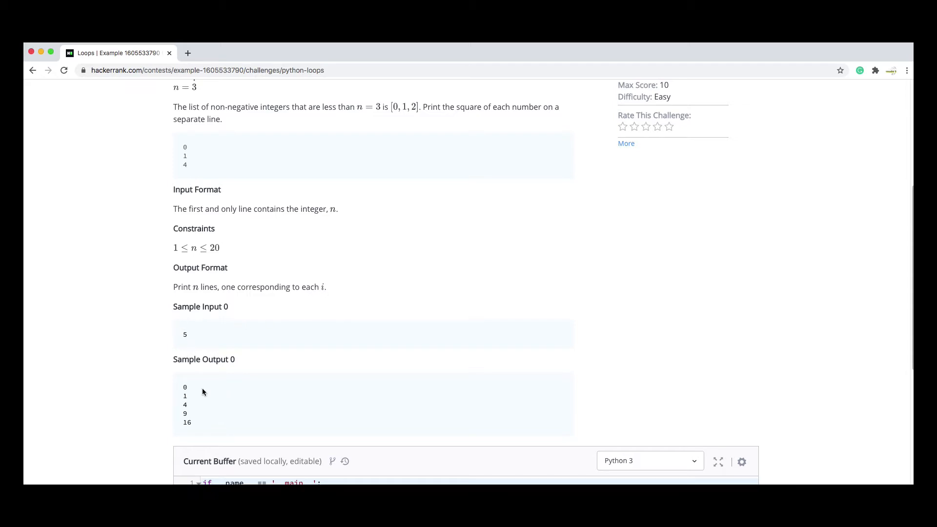
mouse_move(192, 392)
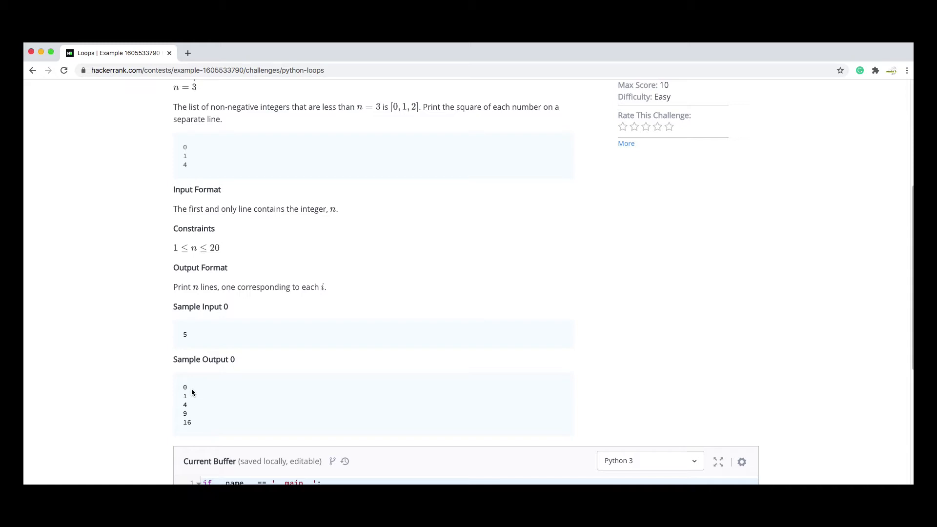
mouse_move(193, 409)
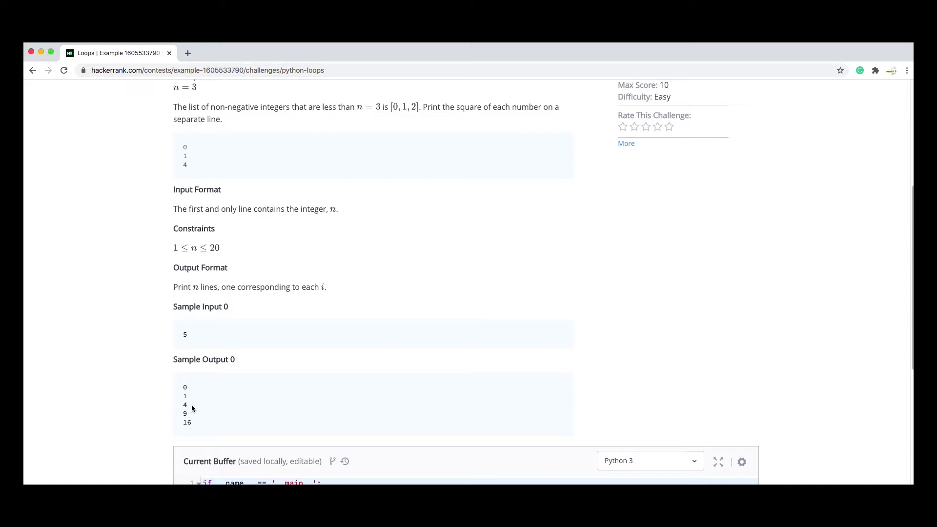
mouse_move(195, 424)
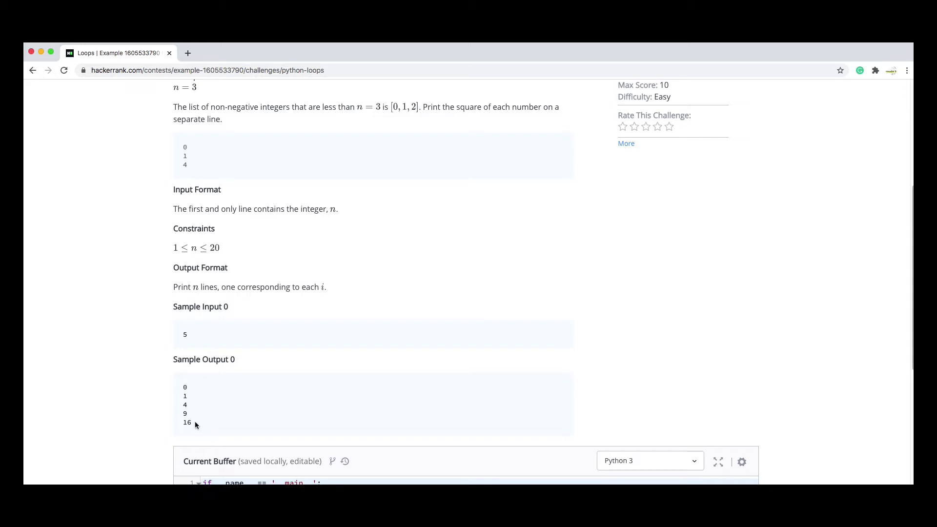
mouse_move(525, 350)
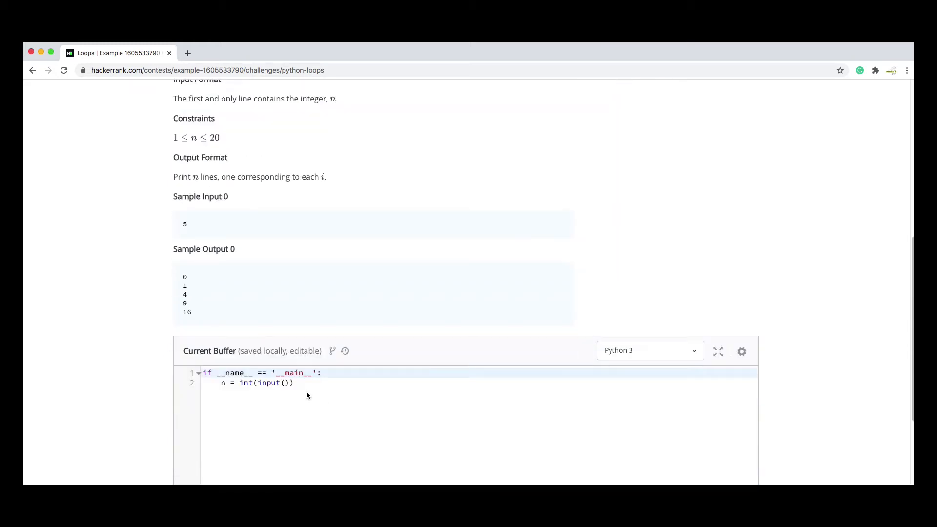
- Check the editor's language list and keep Python 3 selected
scroll(down, 3)
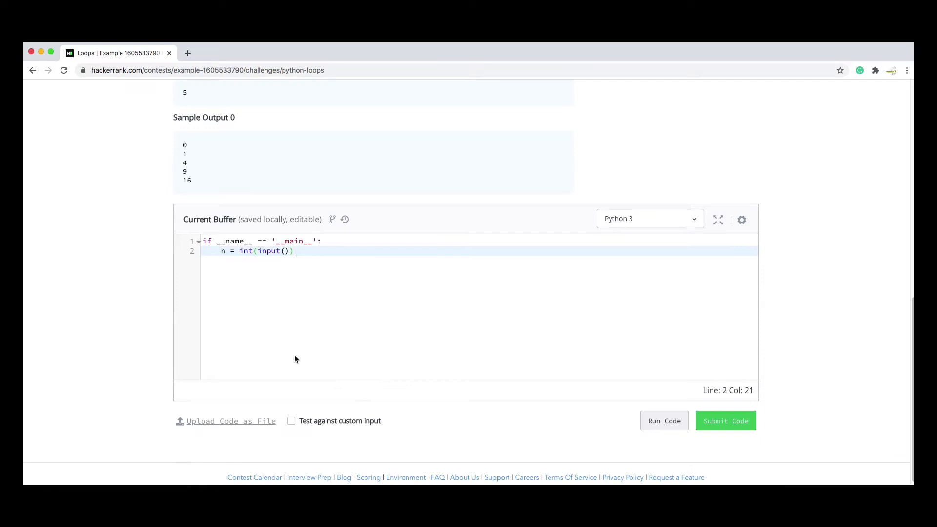
mouse_move(566, 283)
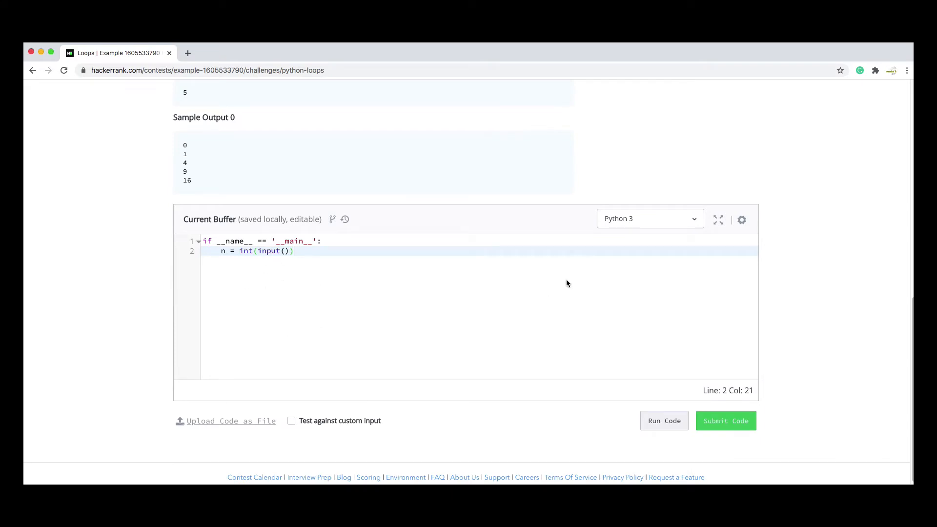
click(649, 218)
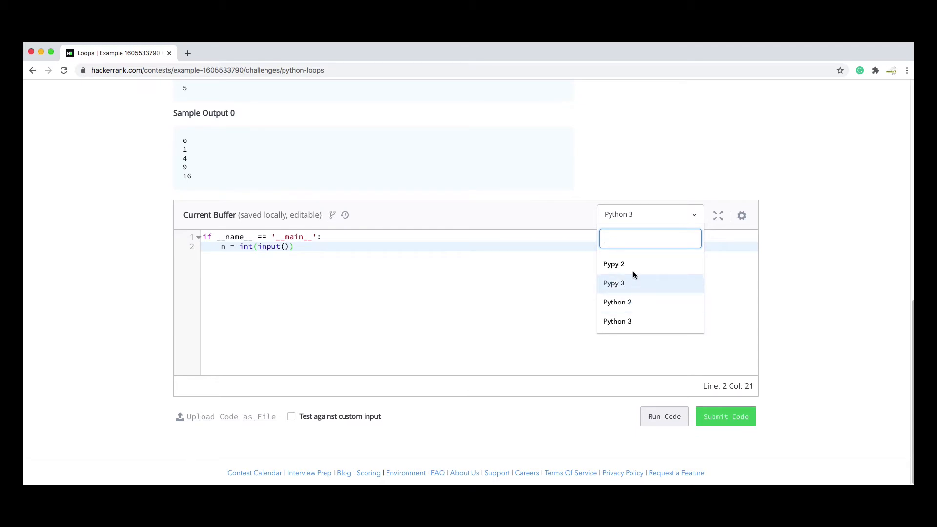
mouse_move(628, 302)
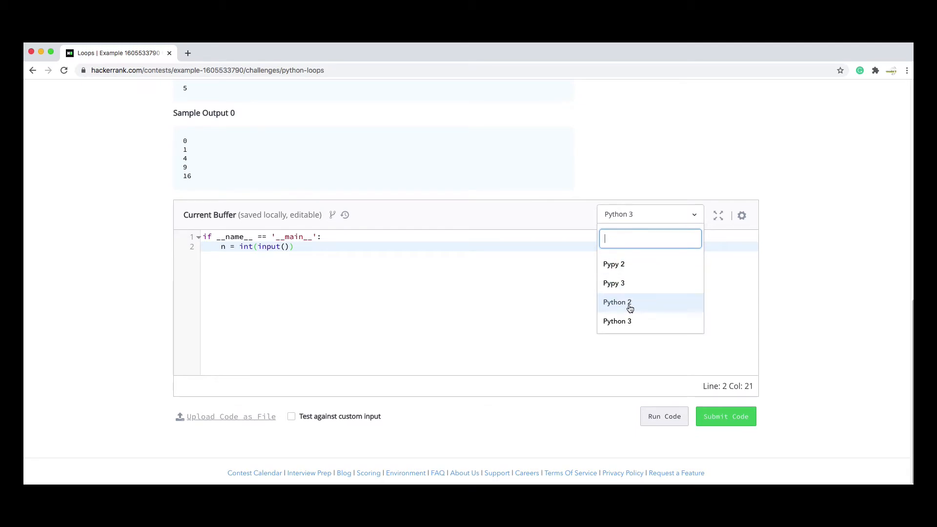
click(618, 321)
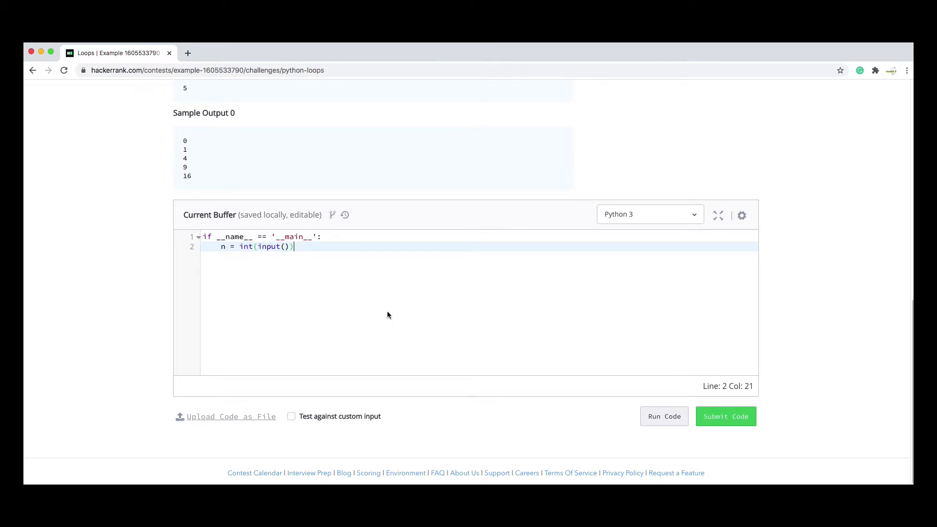
mouse_move(403, 297)
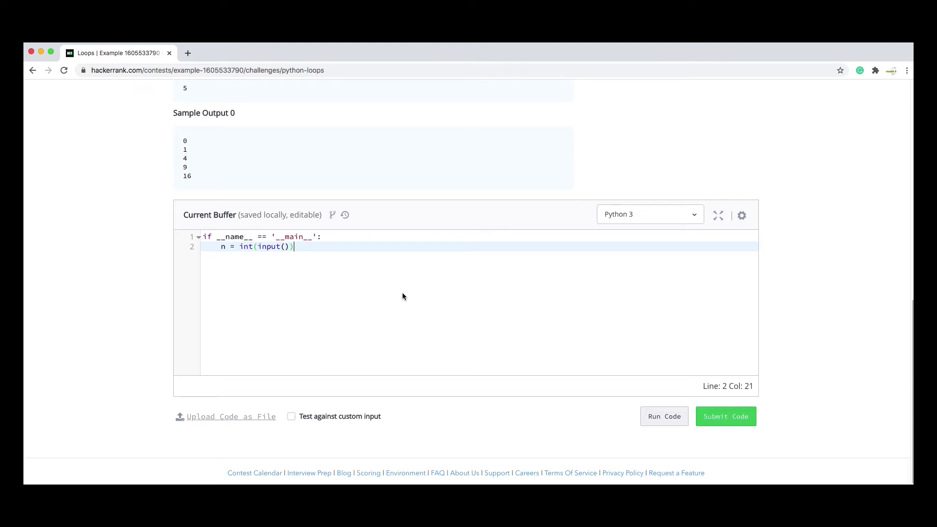
mouse_move(223, 258)
text(for)
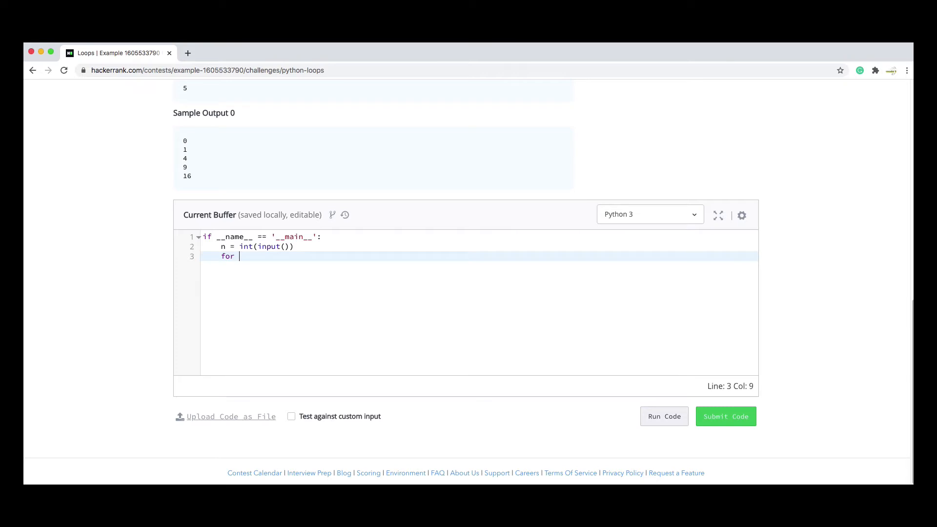
- Write the loop 'for i in range(0, n):' whose body prints i*i
text(i in)
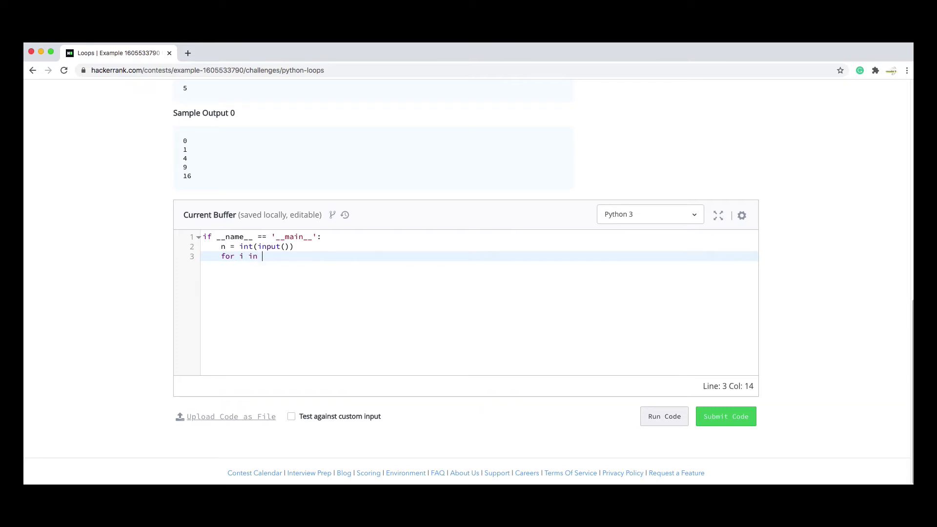
text(ran)
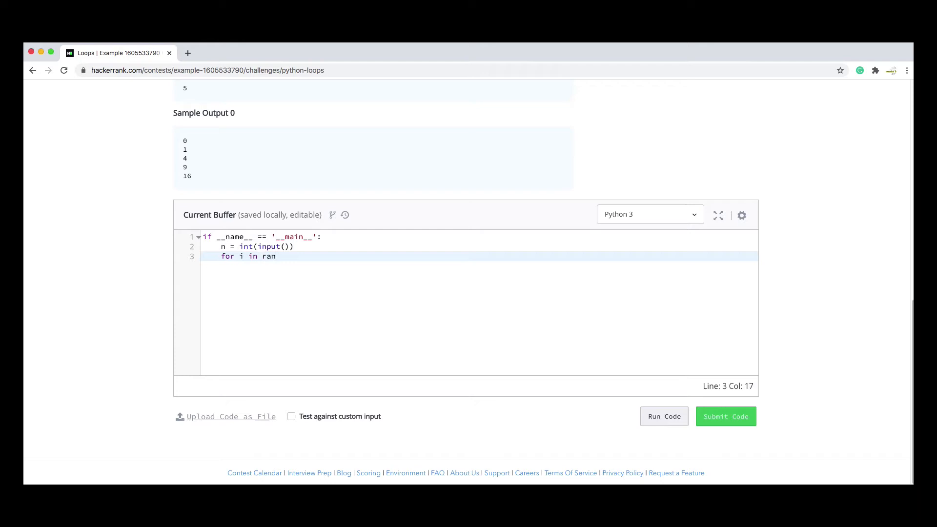
text(ge)
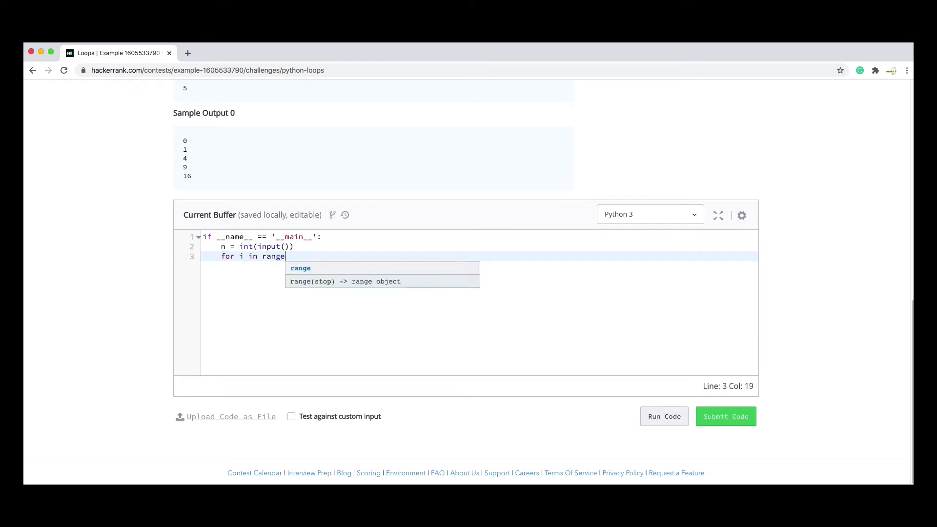
text((0,n)
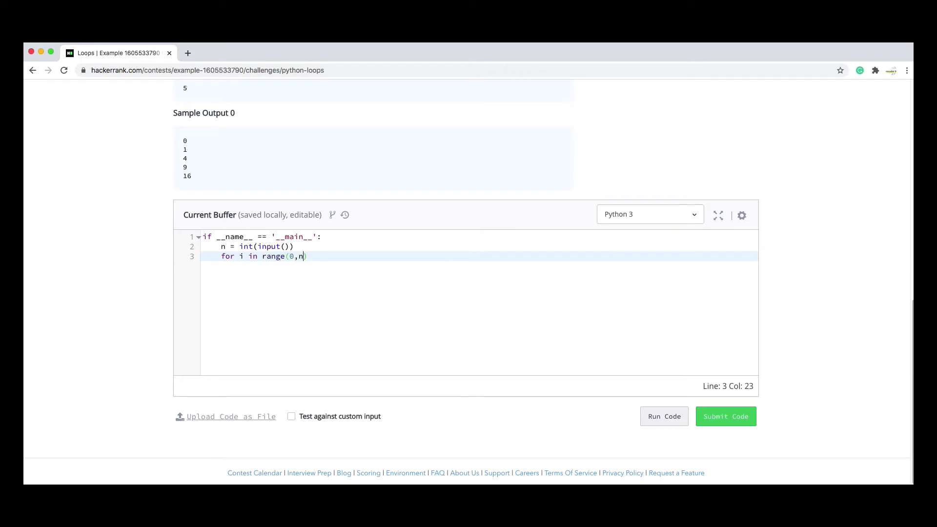
key(Backspace)
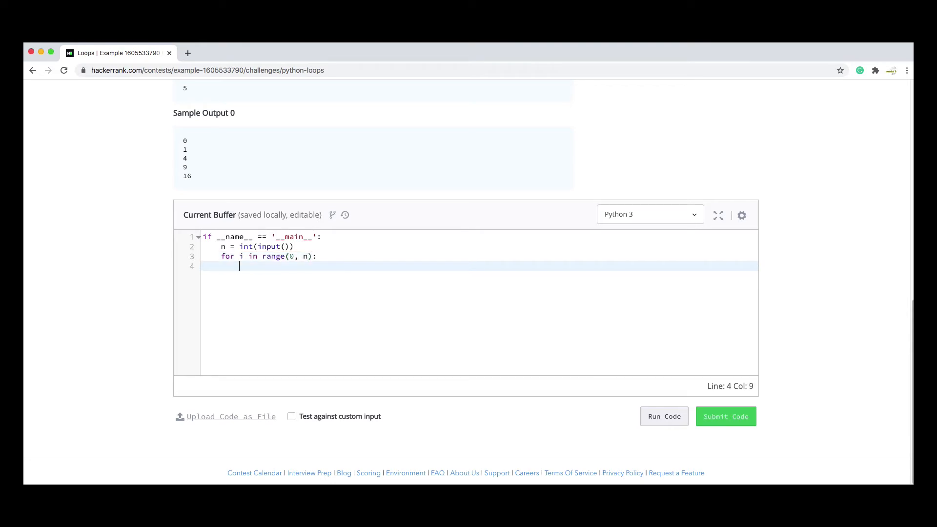
text(print()
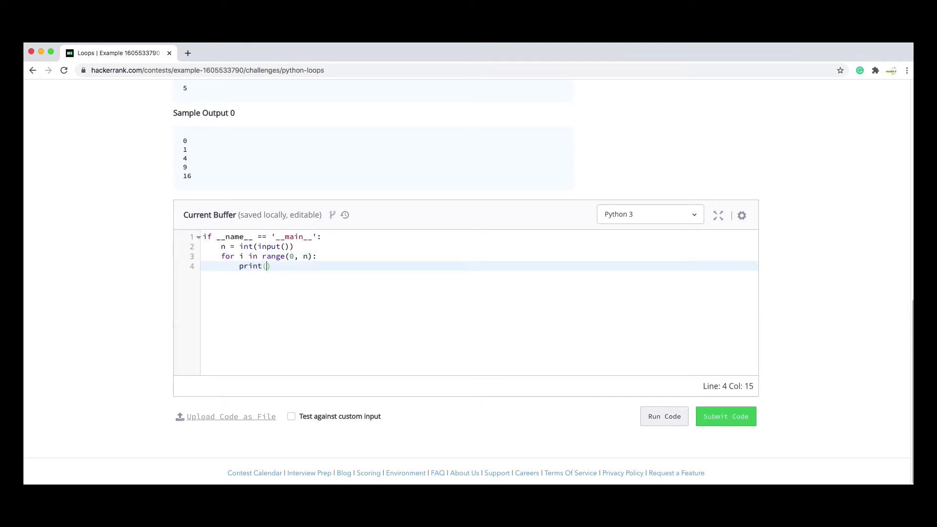
text(i*)
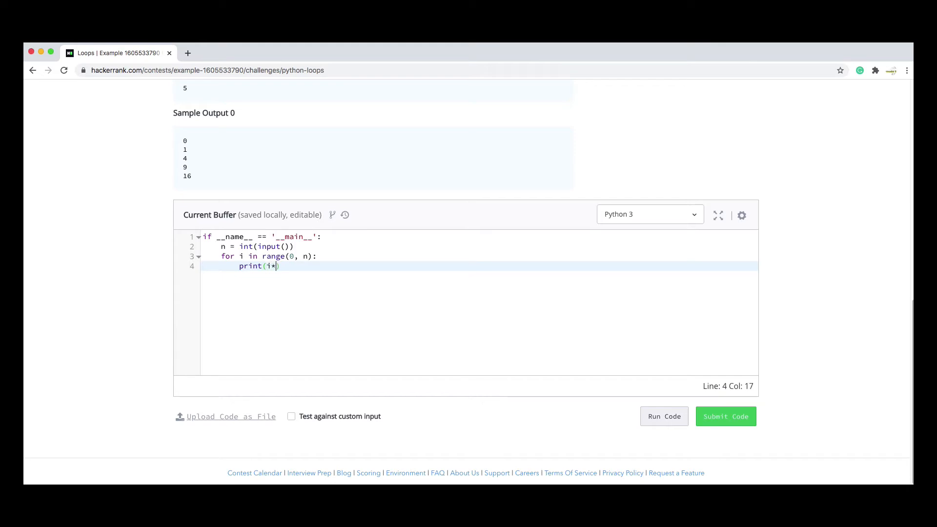
text(i)
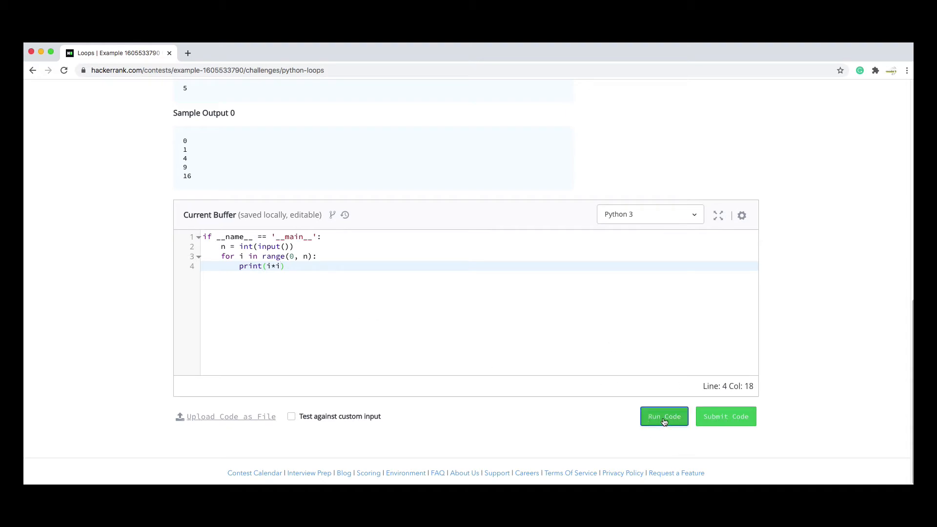
- Run the code and see sample test case 0 pass with output 0, 1, 4, 9, 16
click(663, 416)
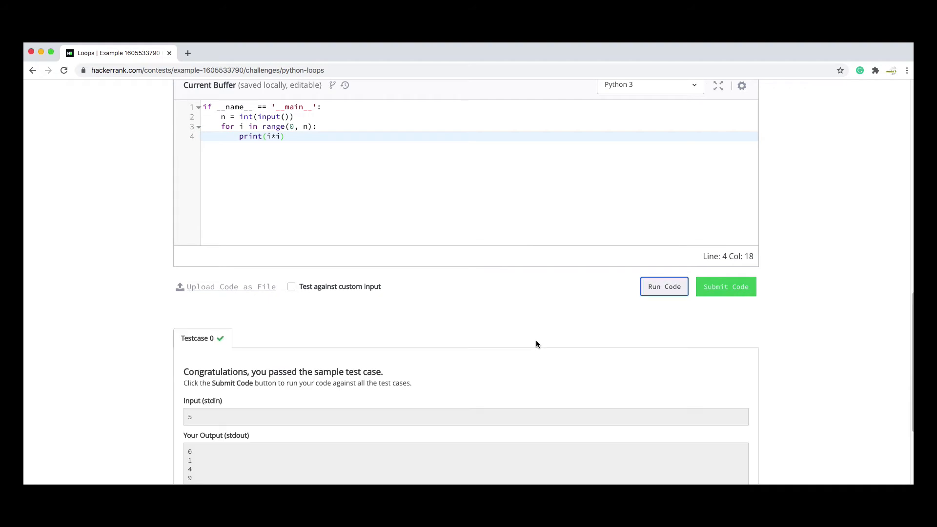
scroll(down, 3)
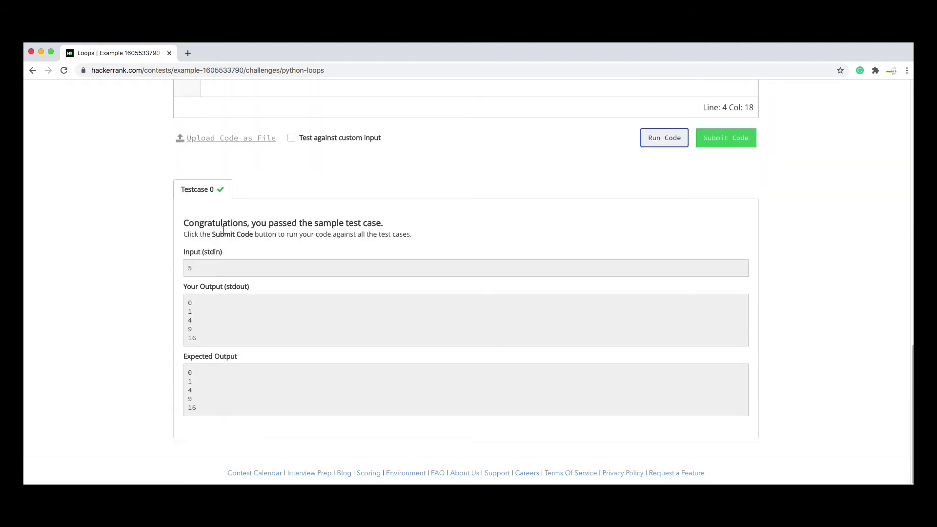
mouse_move(338, 245)
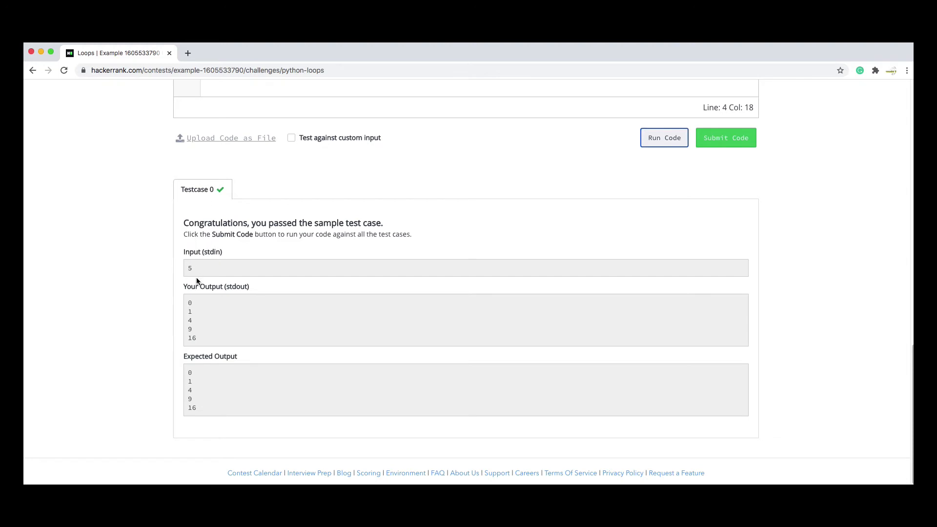
mouse_move(199, 311)
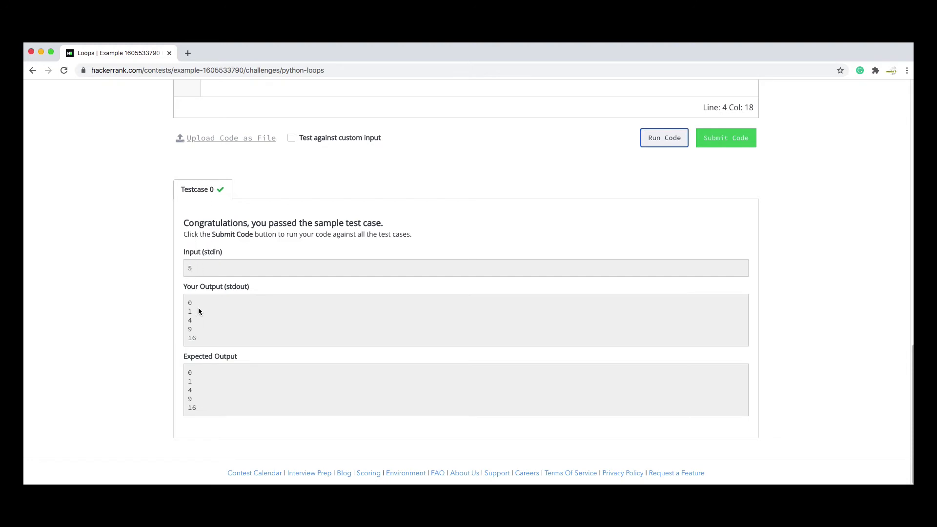
mouse_move(345, 330)
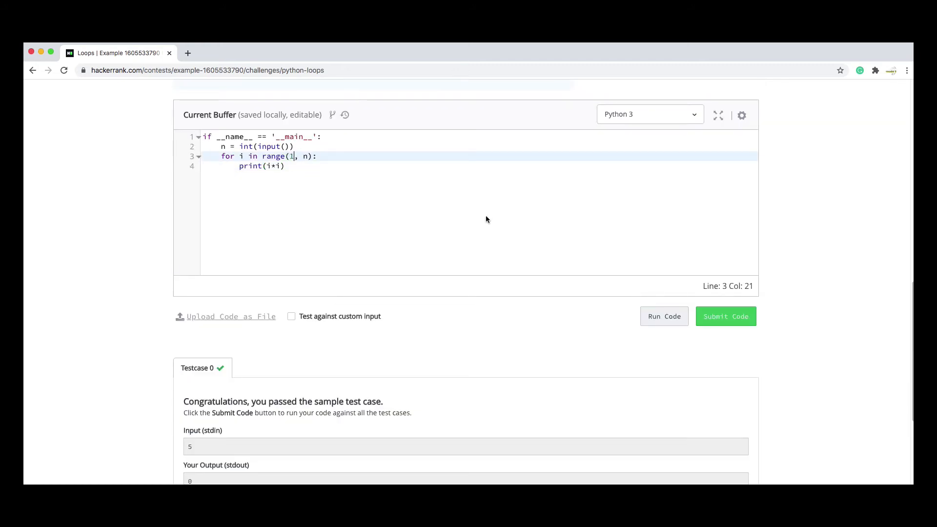
- Run the range(1, n) version and review its Wrong Answer output 1, 4, 9, 16
click(725, 316)
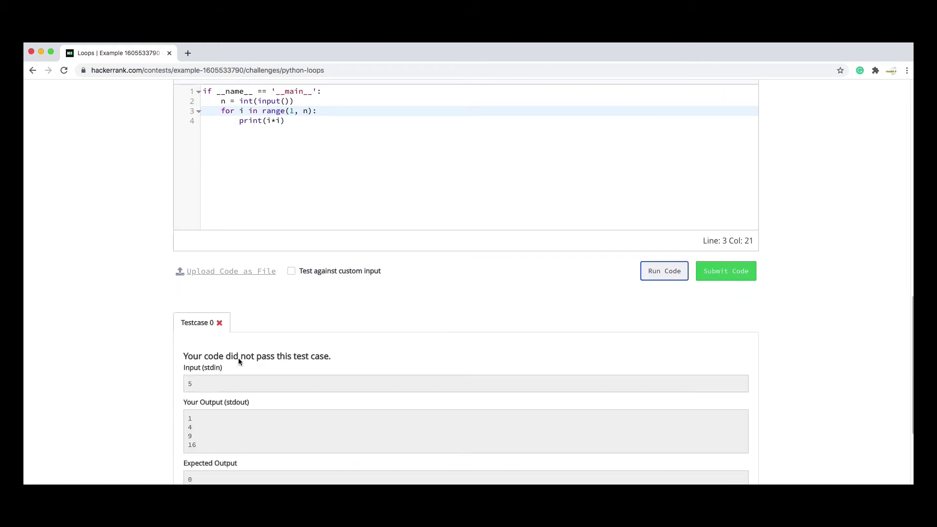
scroll(down, 3)
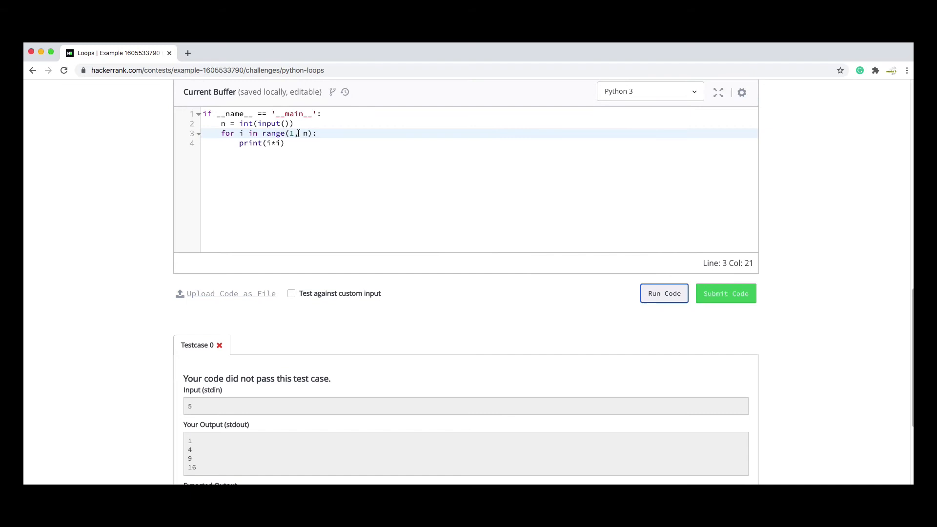
scroll(down, 3)
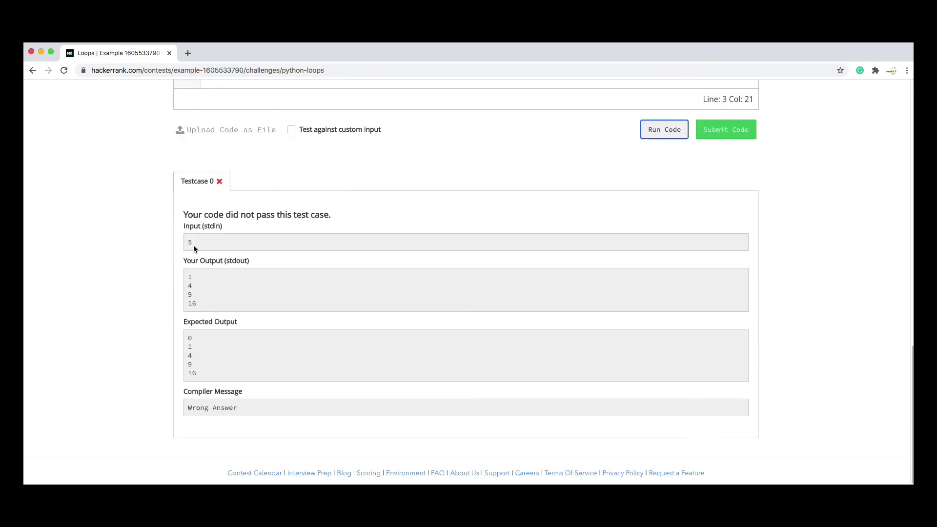
mouse_move(196, 315)
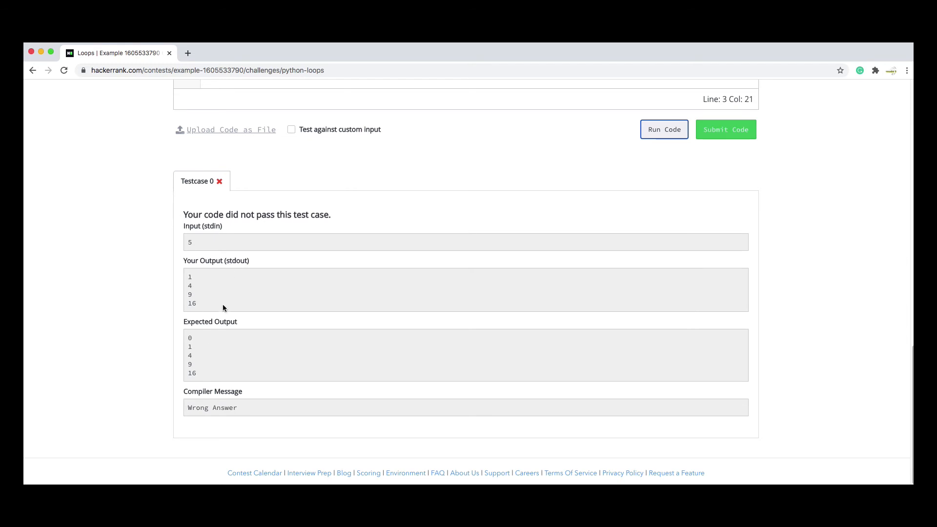
mouse_move(205, 317)
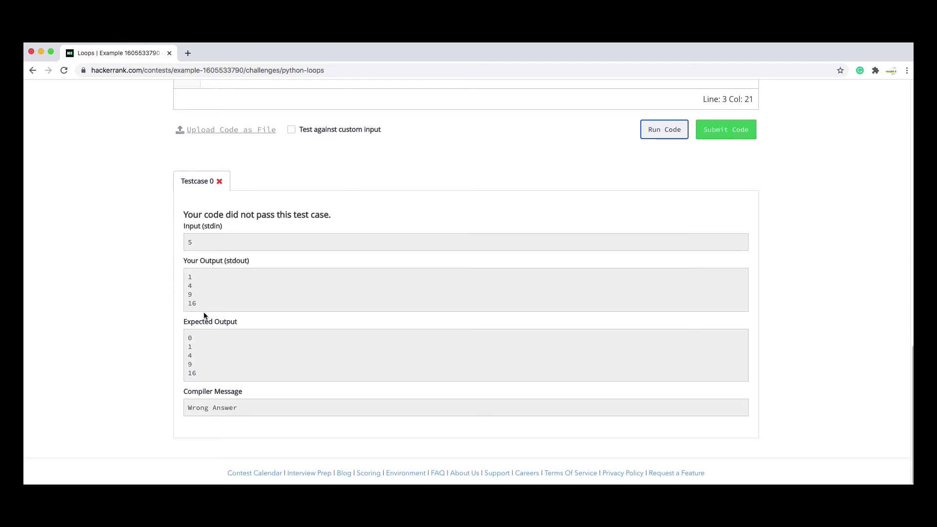
mouse_move(192, 384)
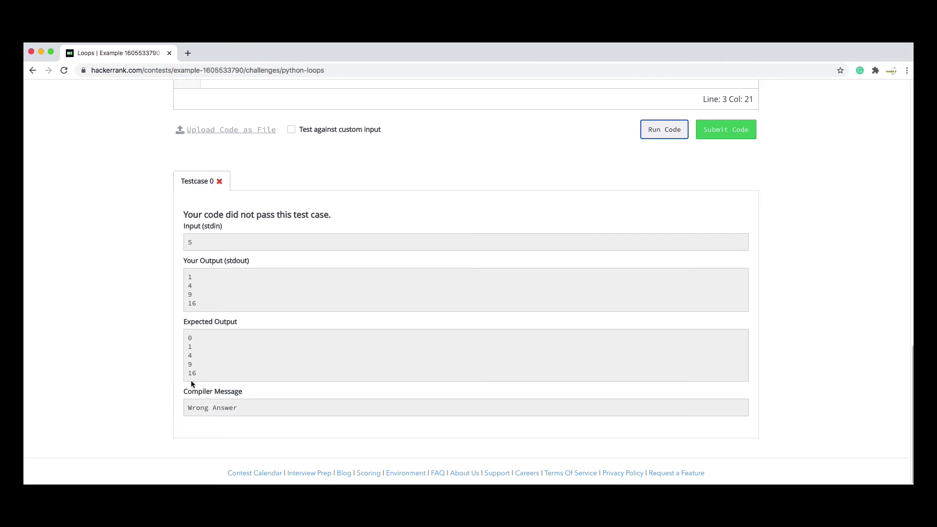
mouse_move(198, 311)
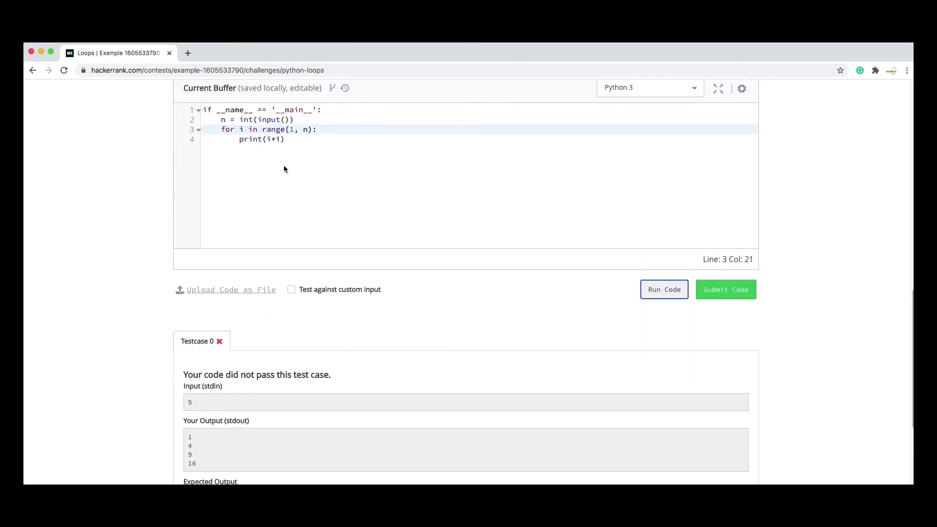
- Restore range(0, n), rerun to pass test case 0, and enable custom input testing
text(0)
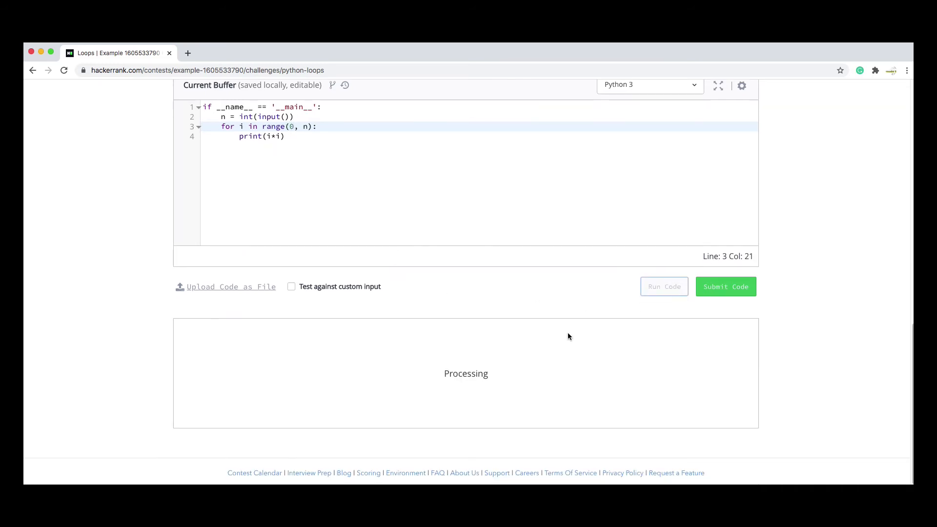
click(663, 286)
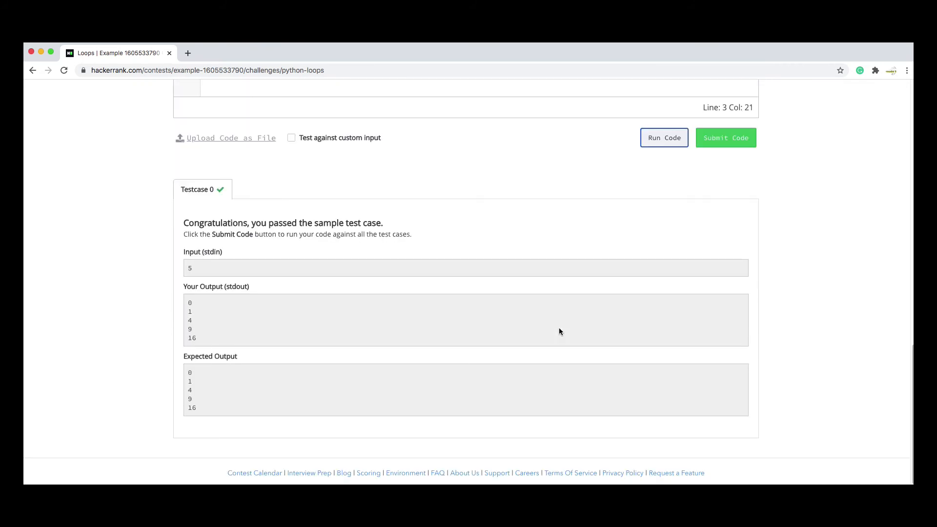
mouse_move(248, 341)
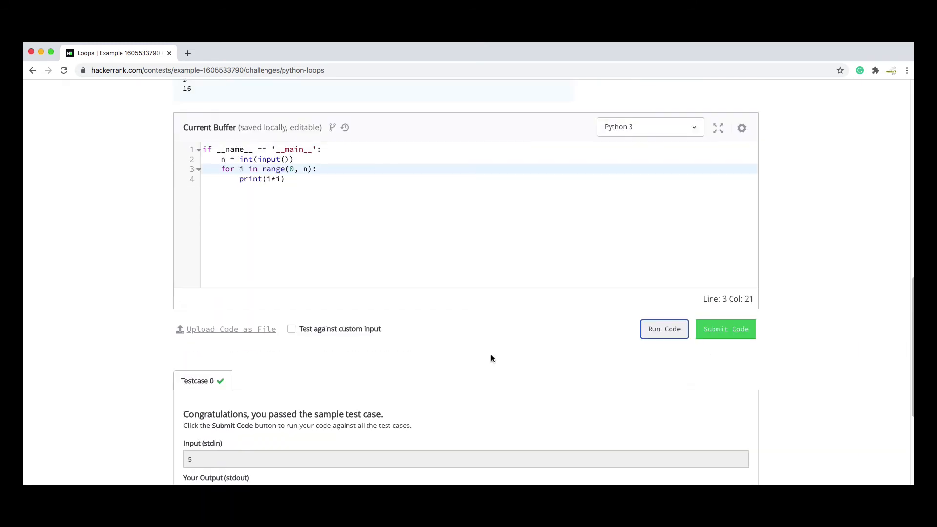
mouse_move(501, 355)
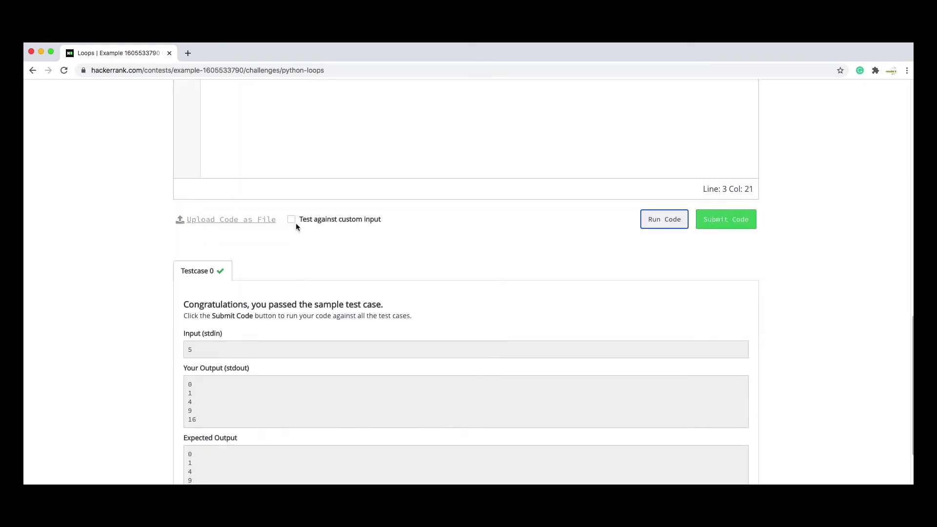
click(292, 219)
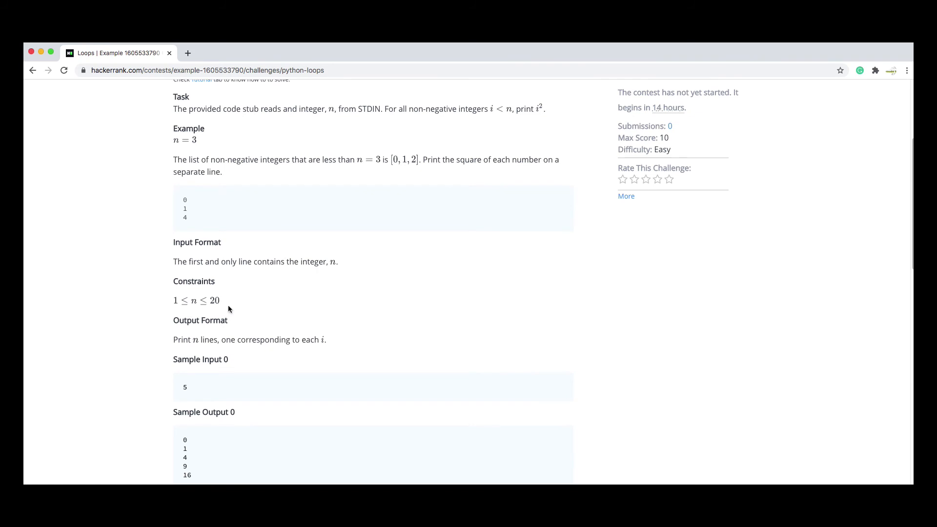
mouse_move(189, 312)
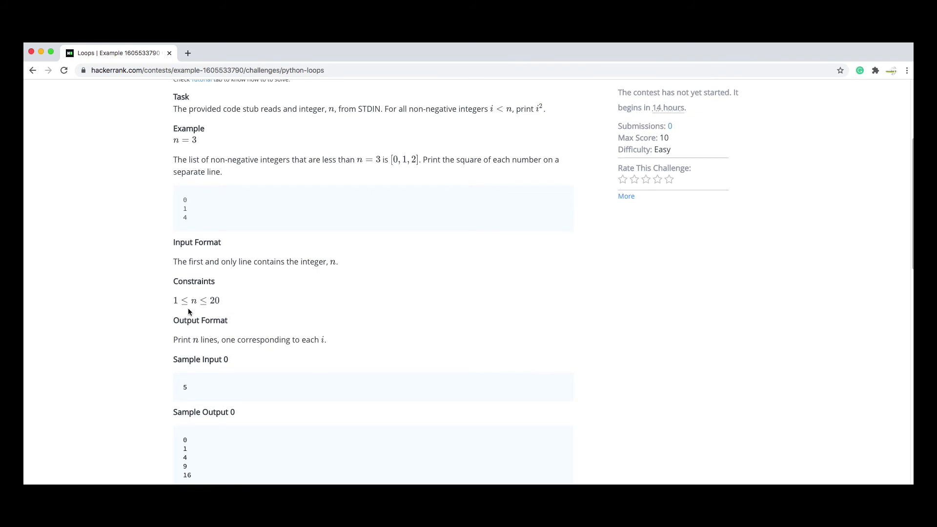
scroll(down, 3)
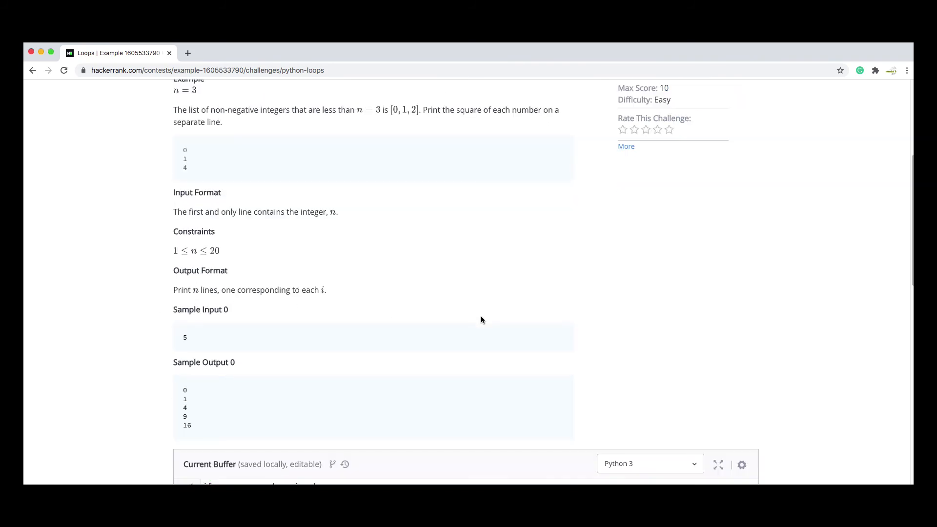
- Run the solution with custom input 1, producing output 0
scroll(down, 3)
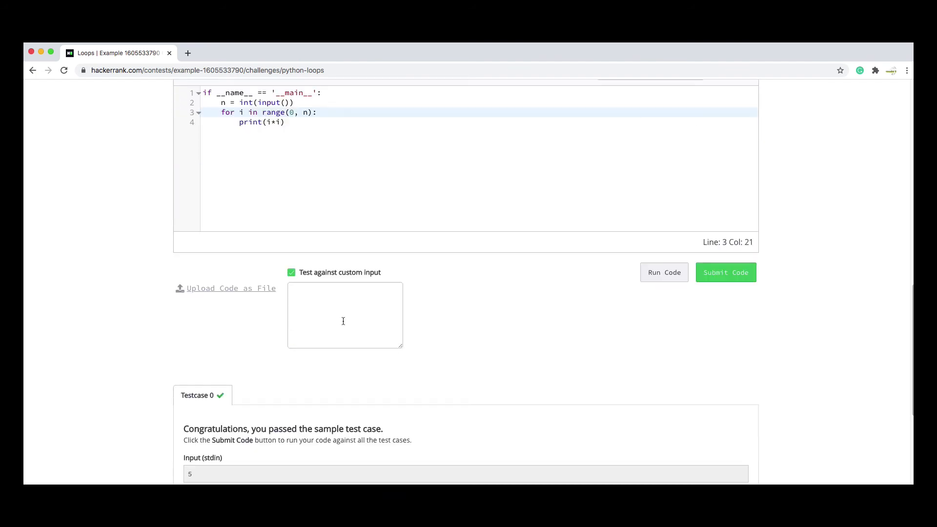
text(1)
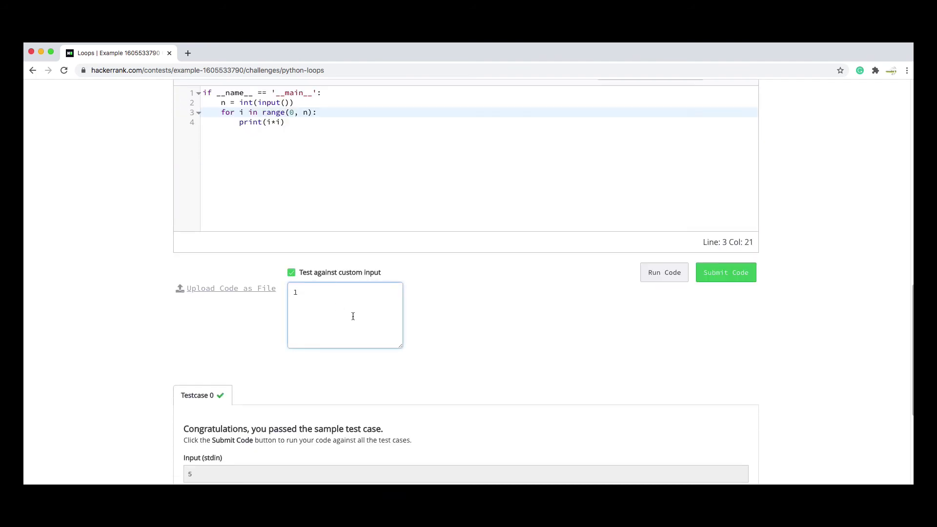
click(664, 272)
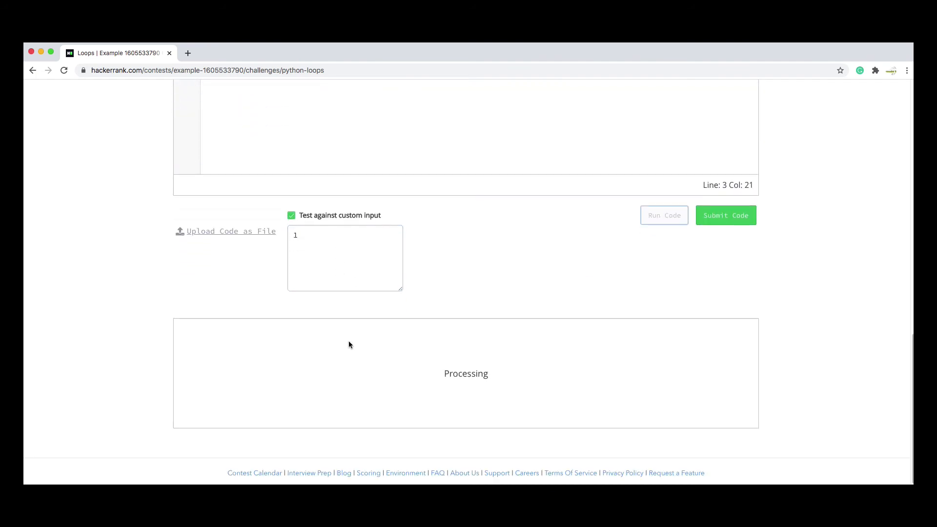
click(664, 215)
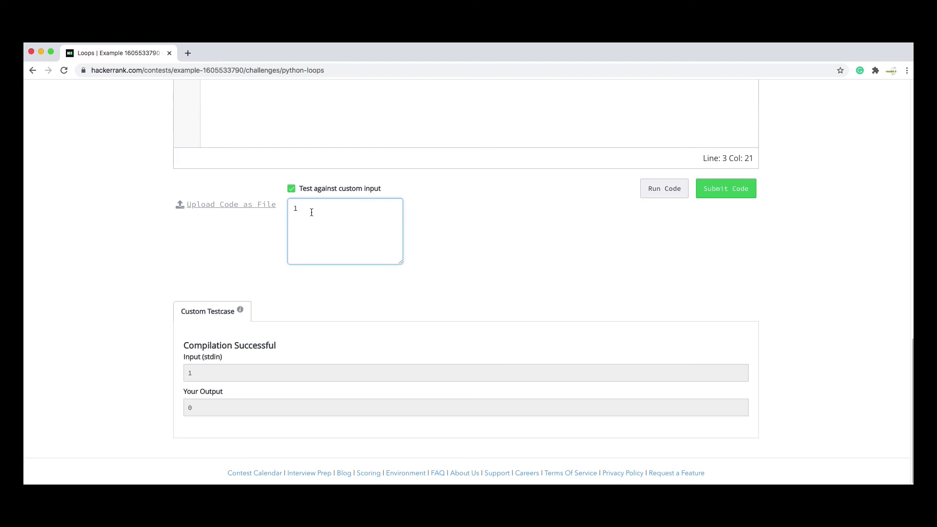
- Run the solution with custom input 20 and review the squares 0 through 361
text(20)
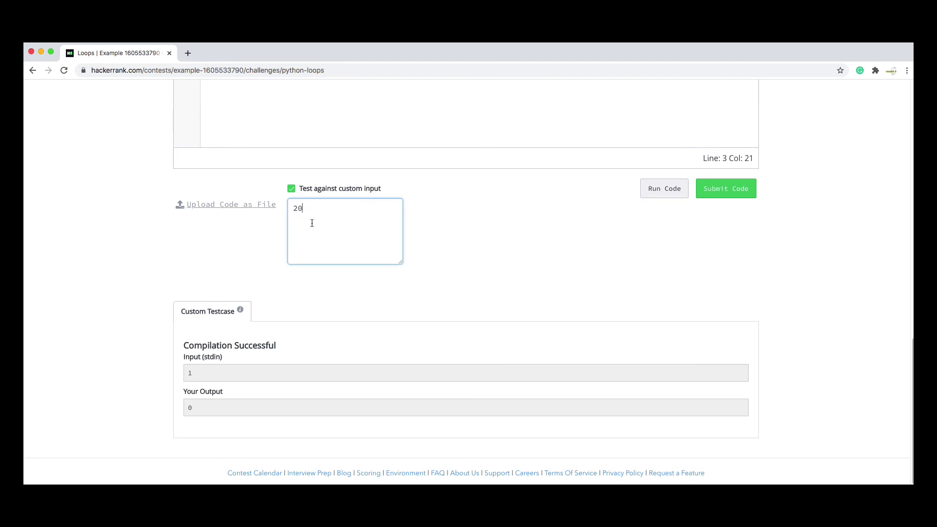
mouse_move(228, 353)
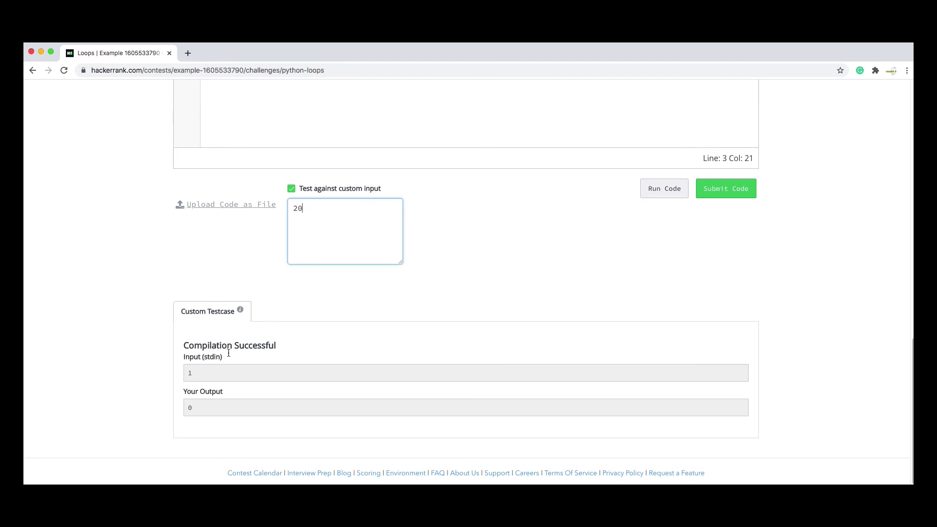
mouse_move(664, 189)
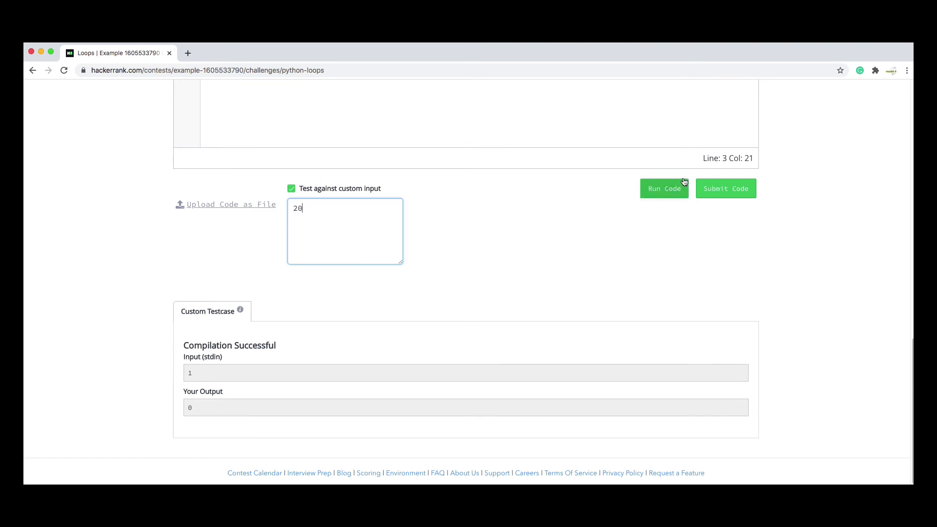
click(663, 189)
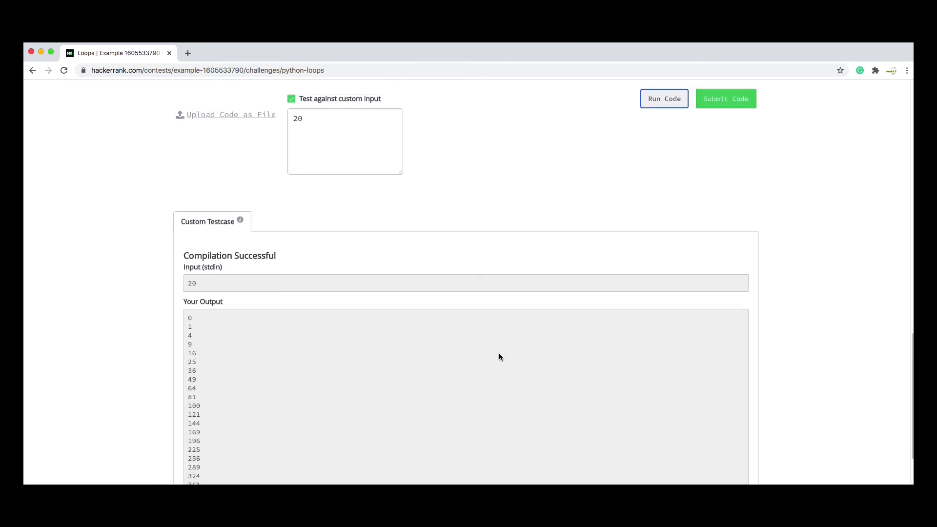
scroll(down, 3)
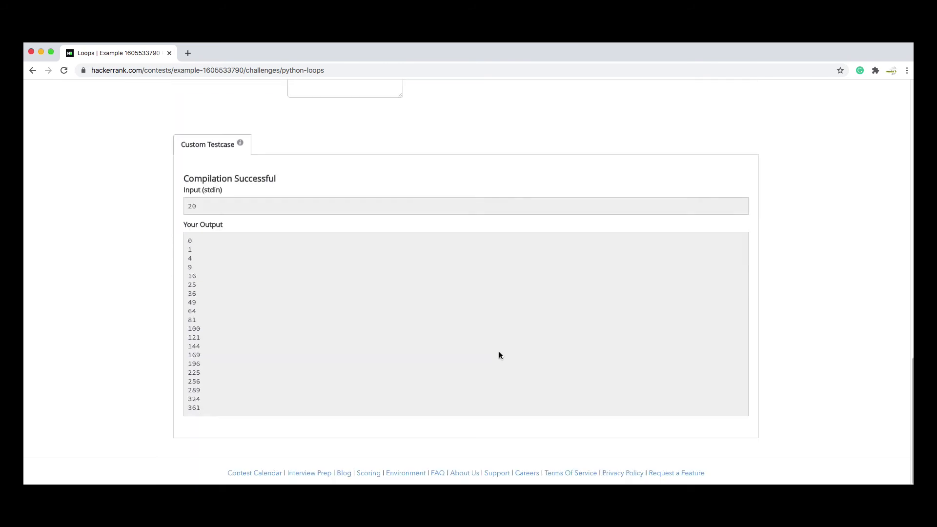
mouse_move(254, 265)
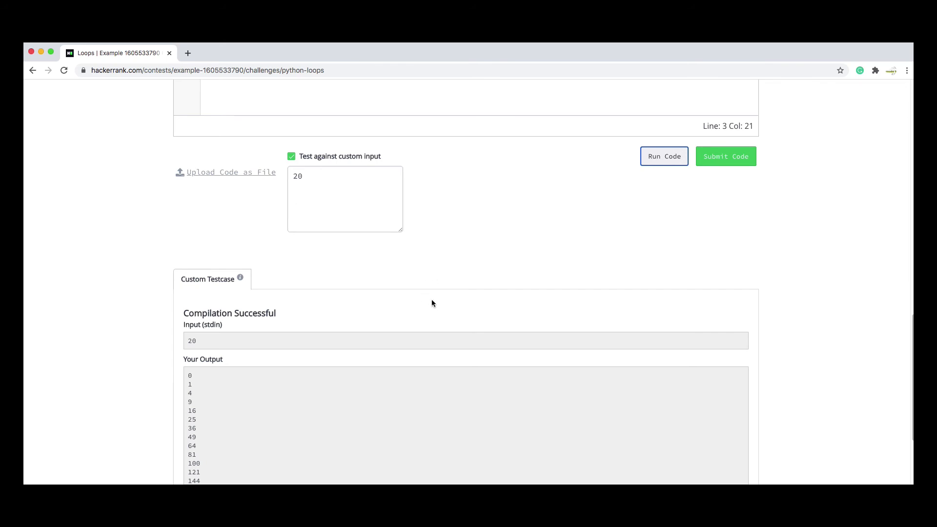
mouse_move(468, 277)
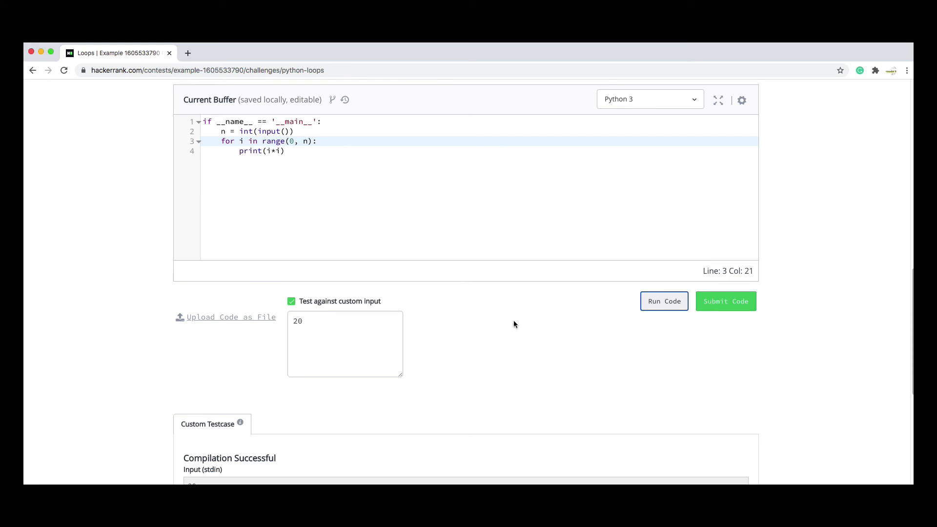
- Submit the Python 3 squares loop code and confirm, getting accepted with score 10
click(664, 301)
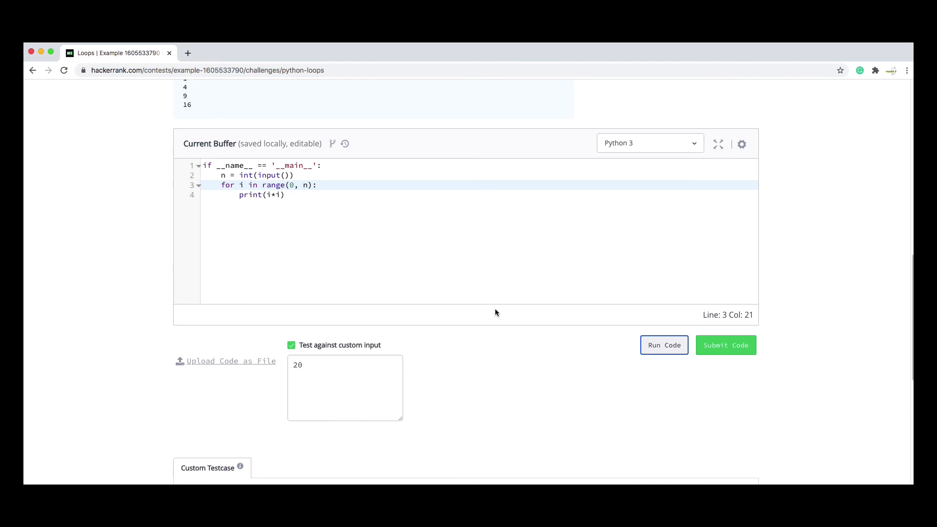
mouse_move(257, 387)
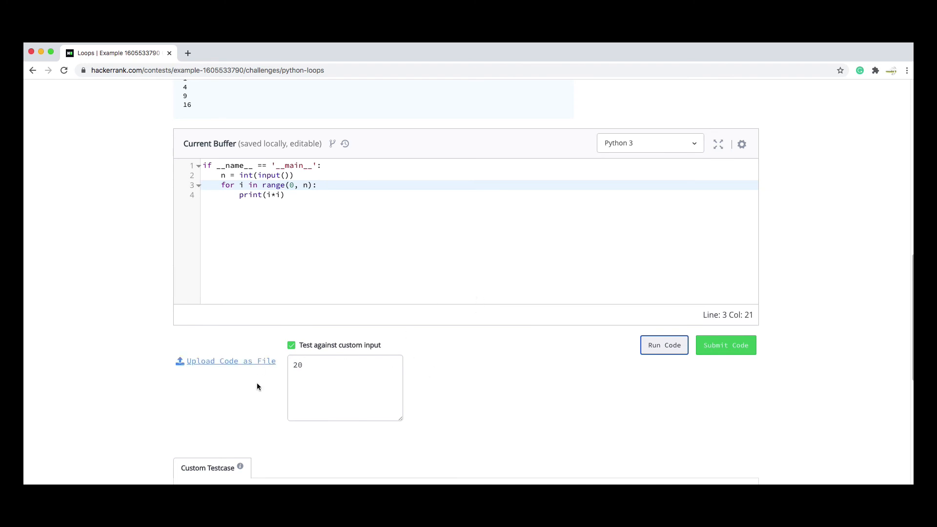
mouse_move(726, 346)
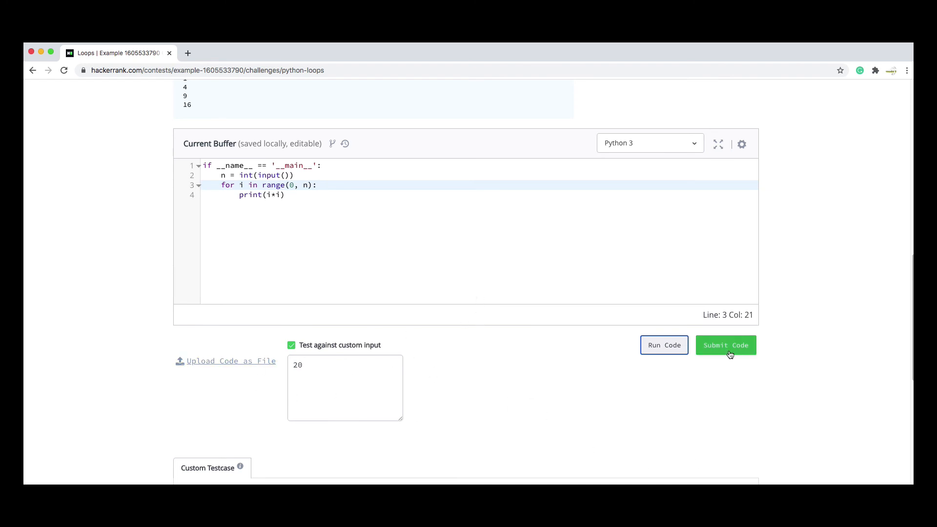
click(726, 345)
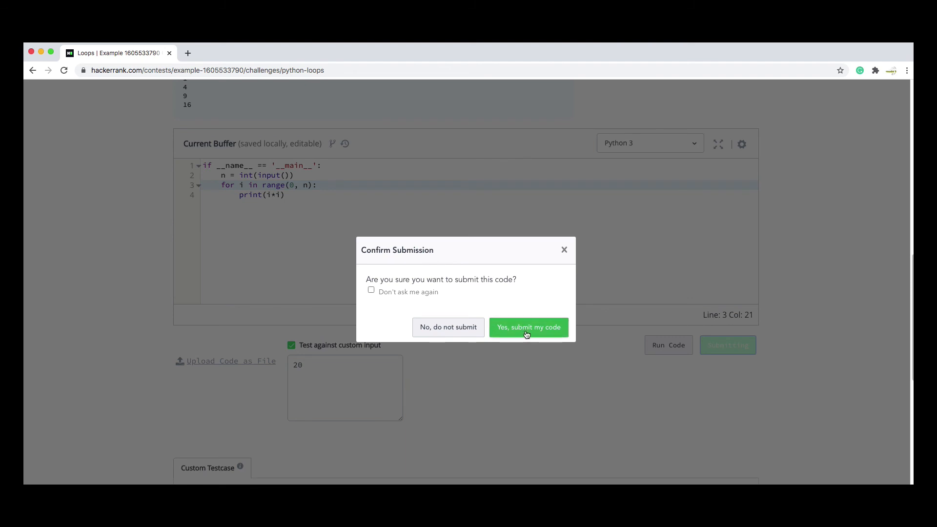
mouse_move(396, 292)
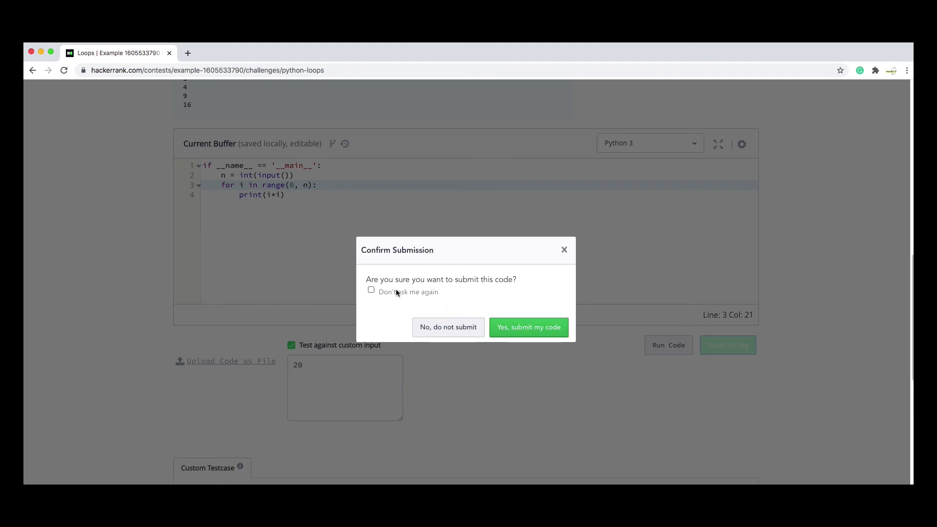
click(528, 327)
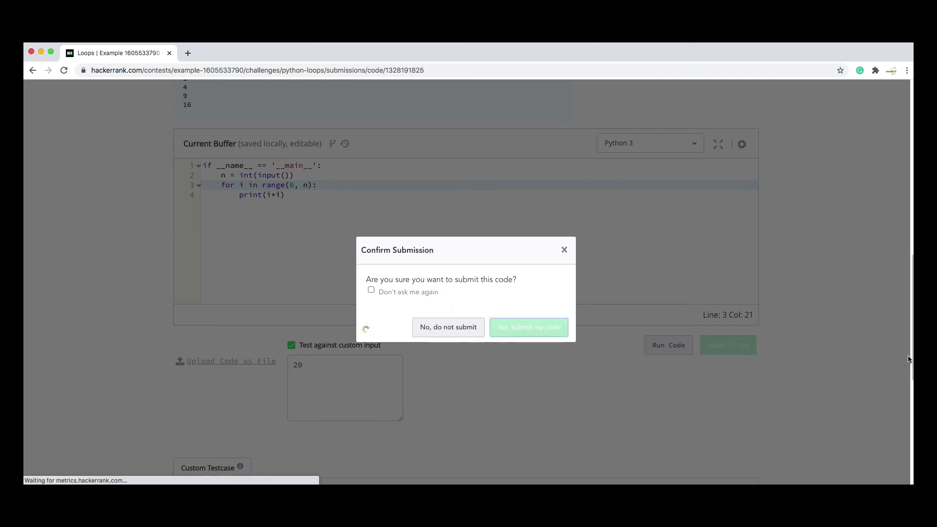
click(529, 328)
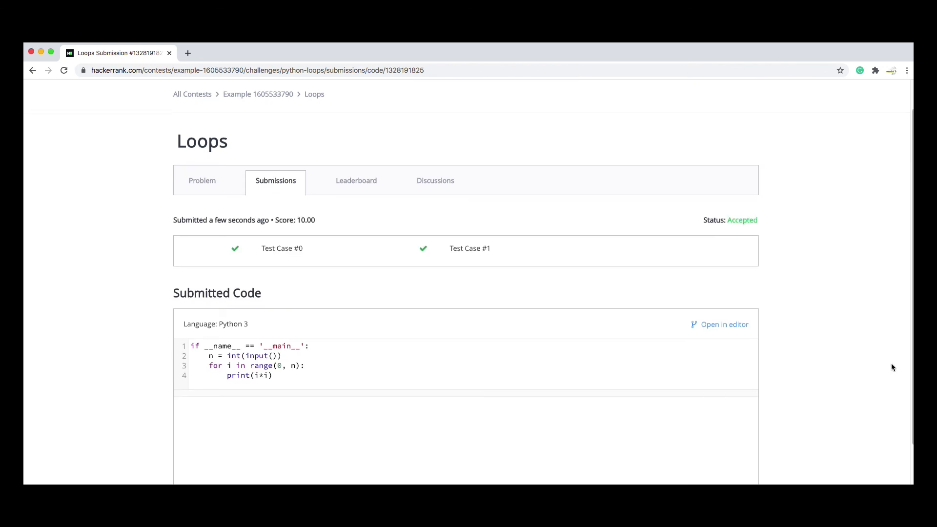
mouse_move(492, 274)
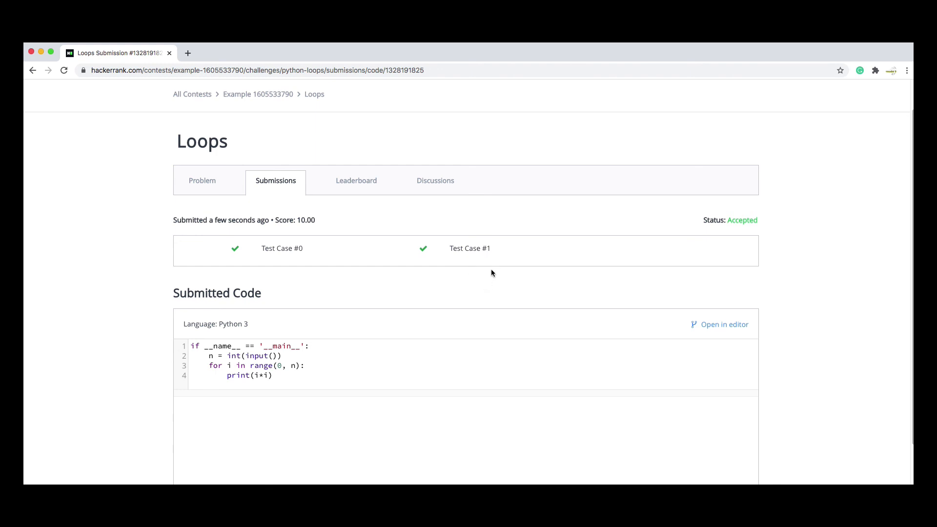
mouse_move(442, 295)
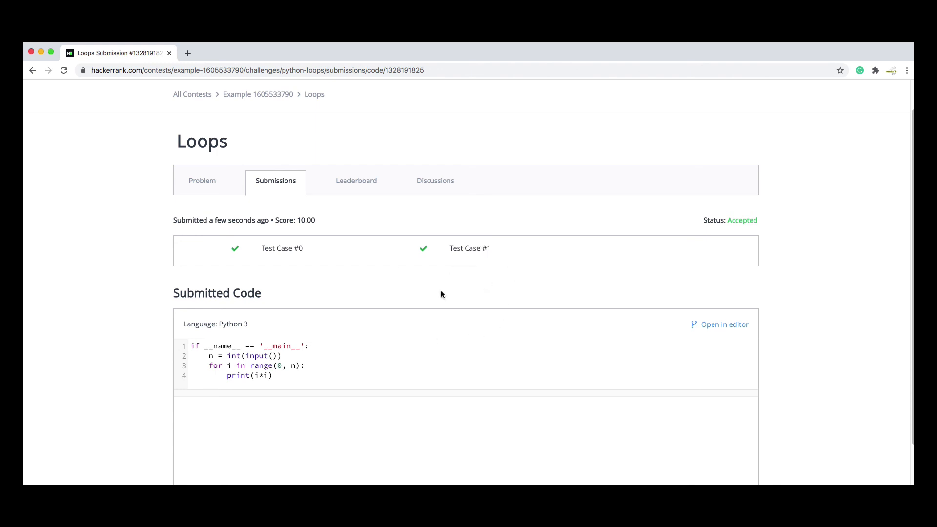
scroll(down, 3)
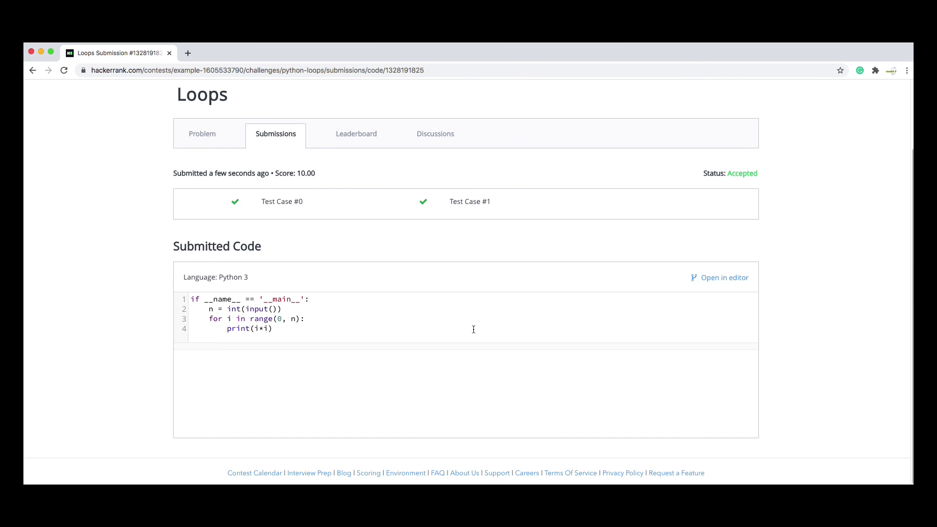
mouse_move(291, 297)
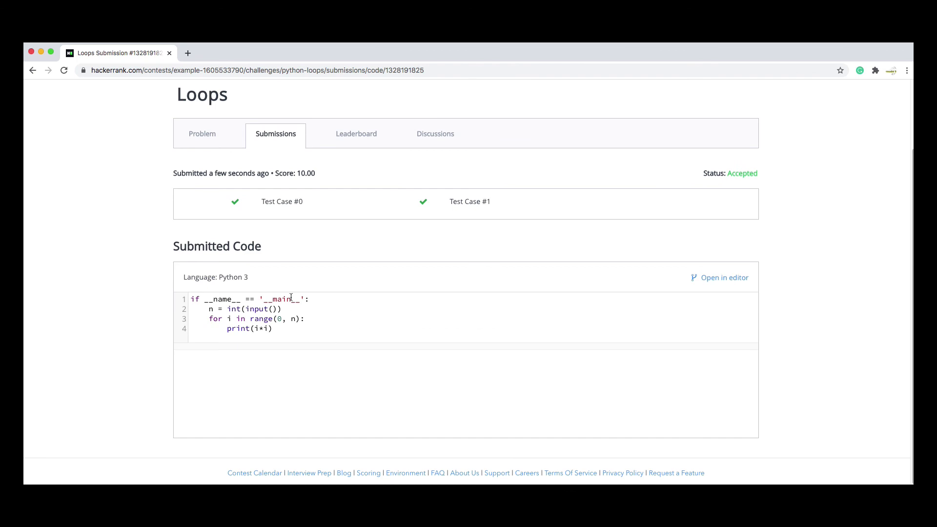
mouse_move(234, 280)
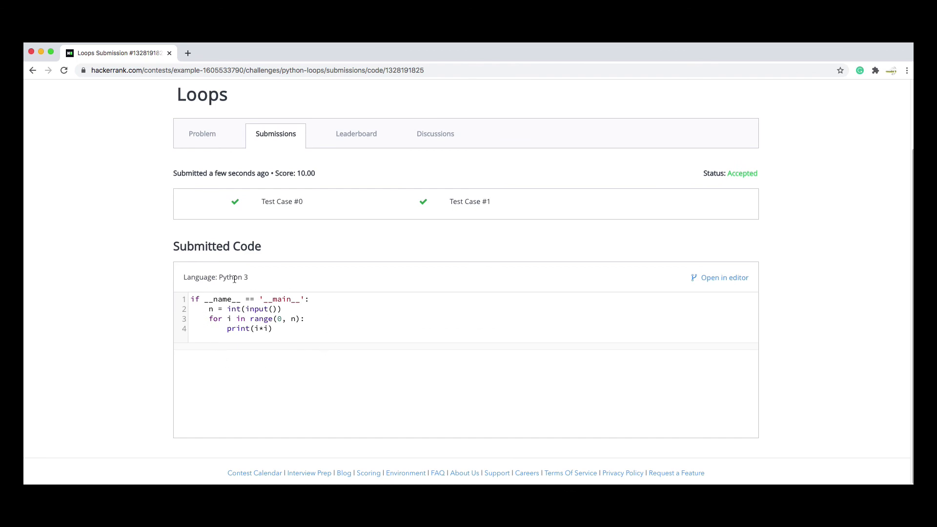
mouse_move(187, 358)
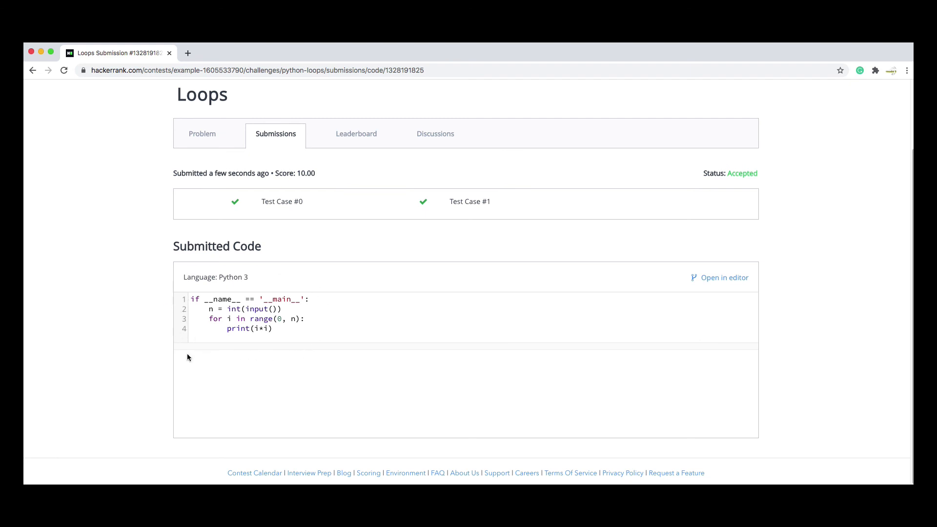
mouse_move(356, 133)
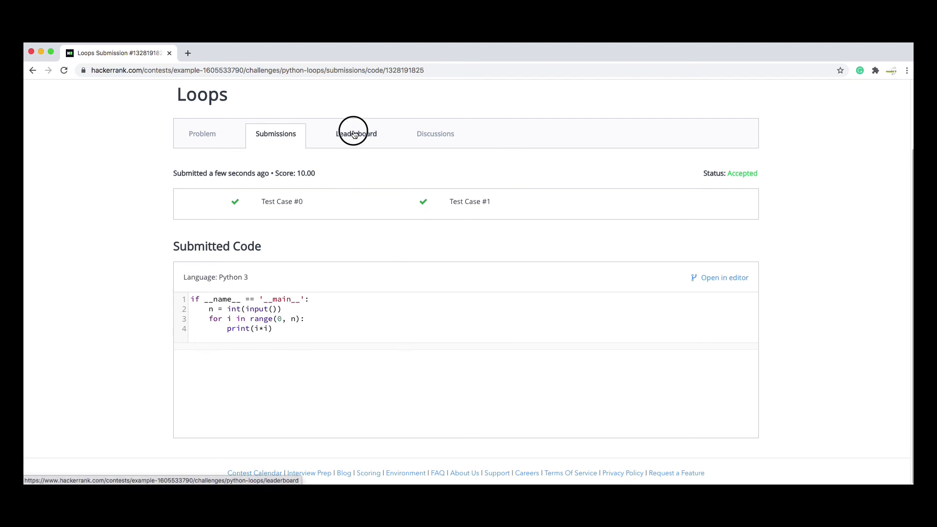
- Open the Loops Leaderboard tab, which says more submissions are needed
click(357, 134)
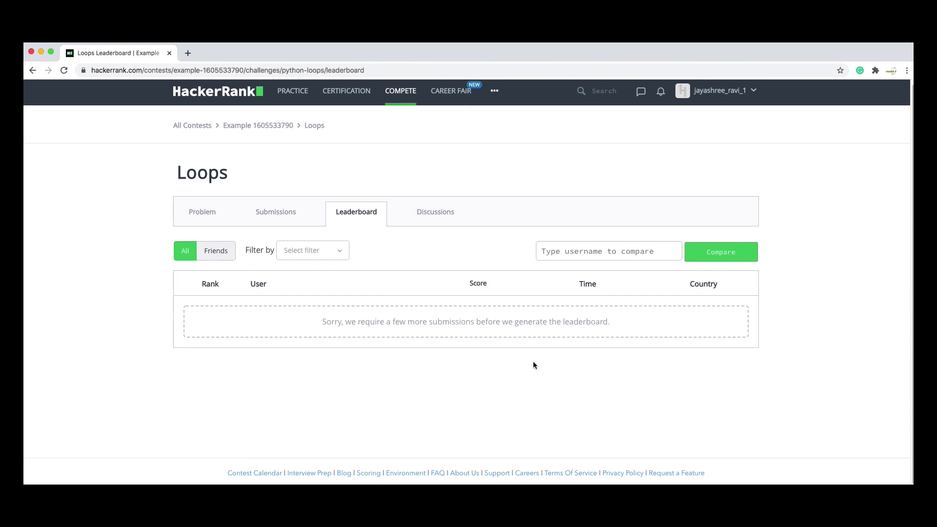
mouse_move(459, 339)
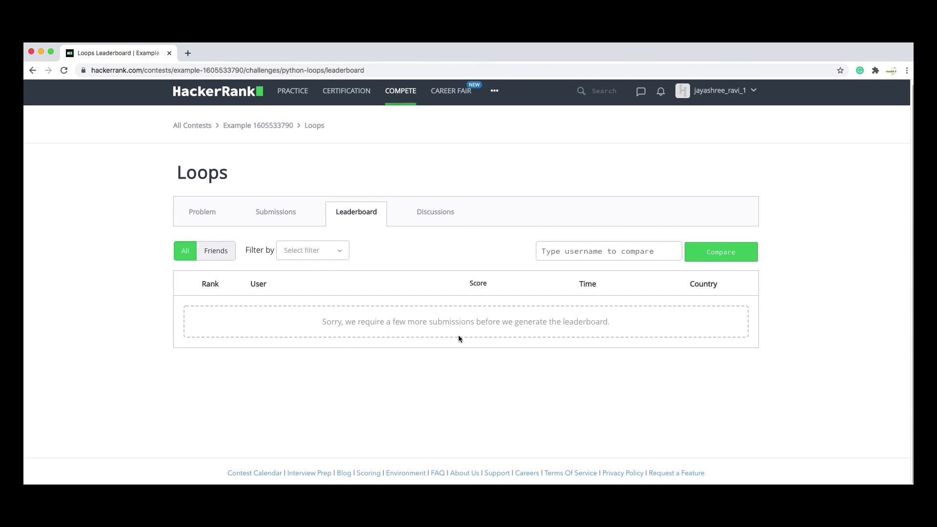
mouse_move(623, 334)
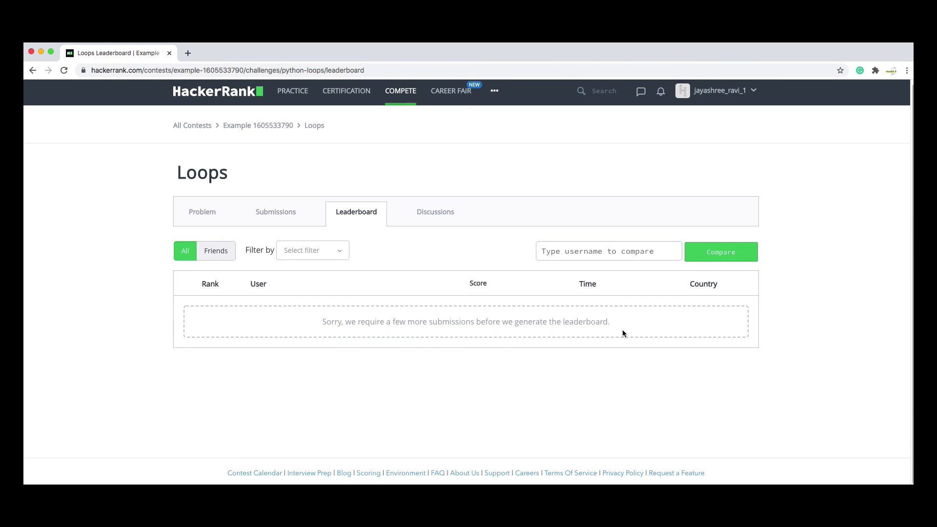
mouse_move(347, 354)
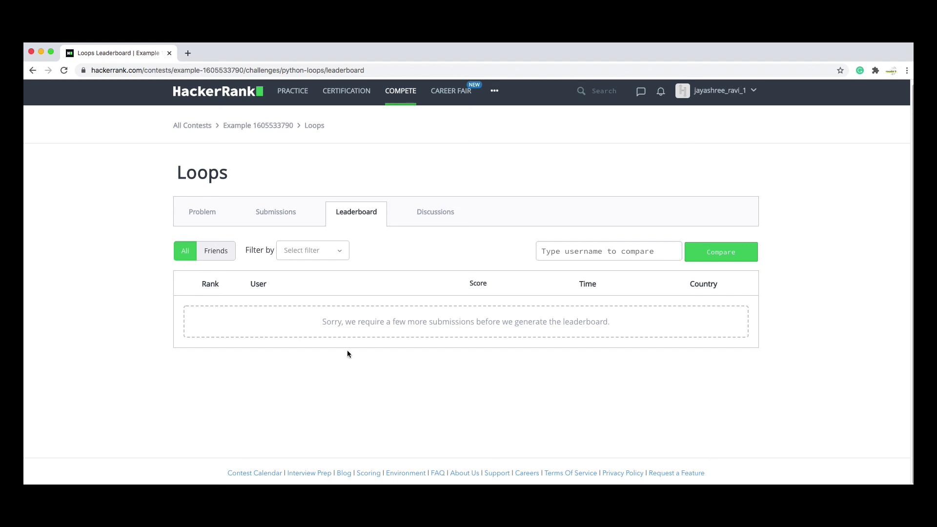
mouse_move(575, 357)
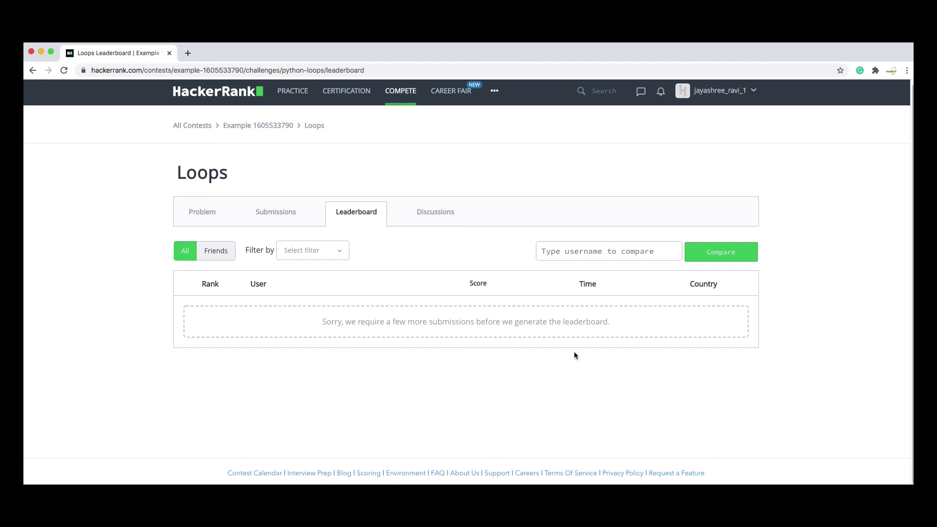
mouse_move(576, 359)
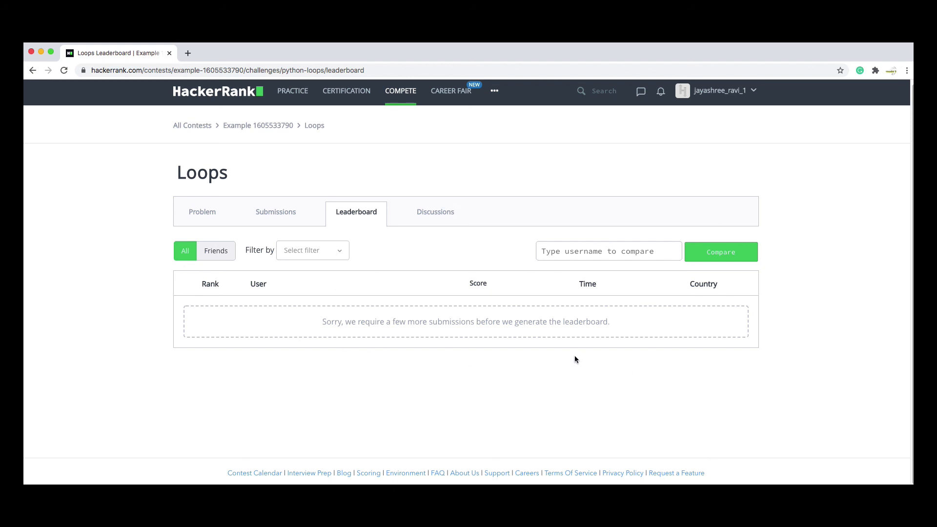
mouse_move(577, 363)
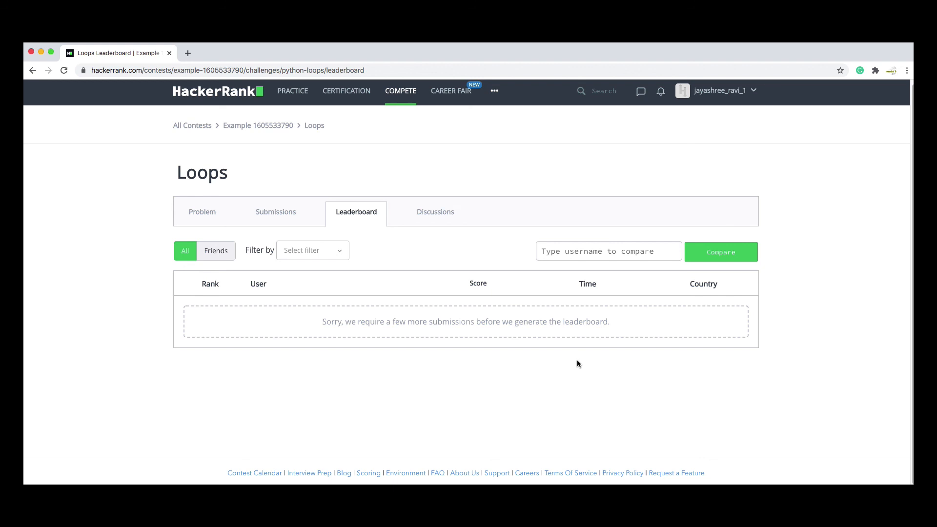
mouse_move(580, 363)
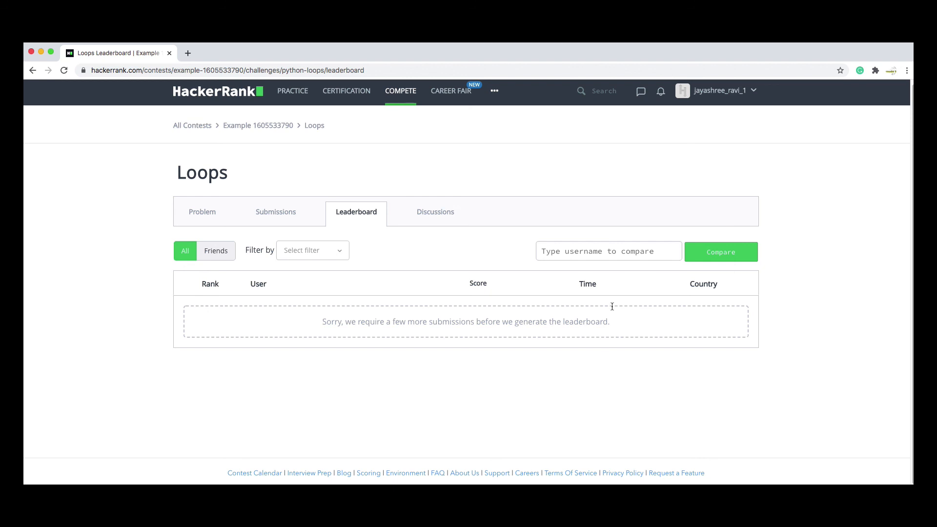
mouse_move(602, 381)
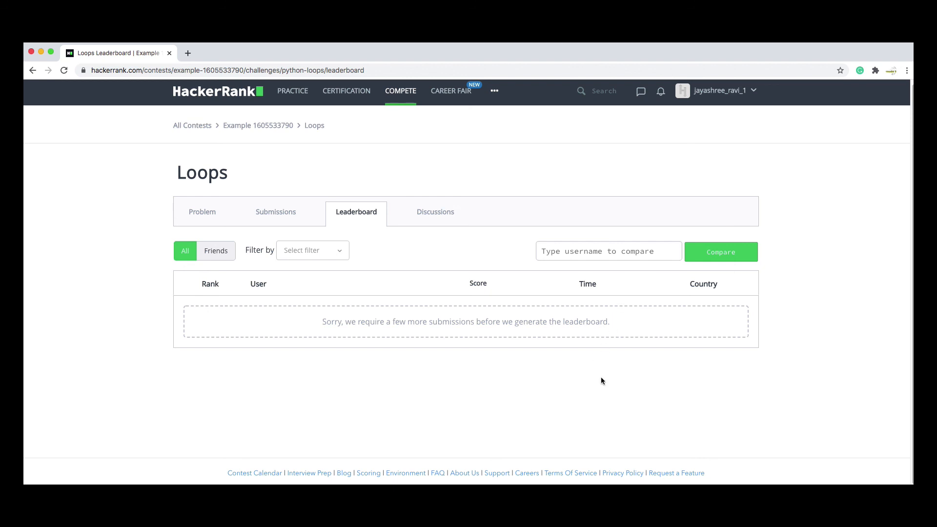
mouse_move(636, 379)
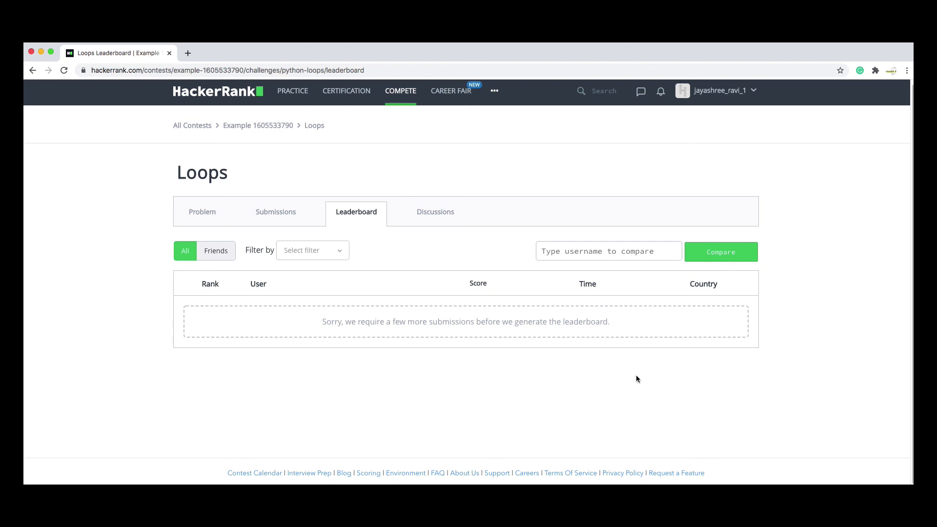
mouse_move(647, 385)
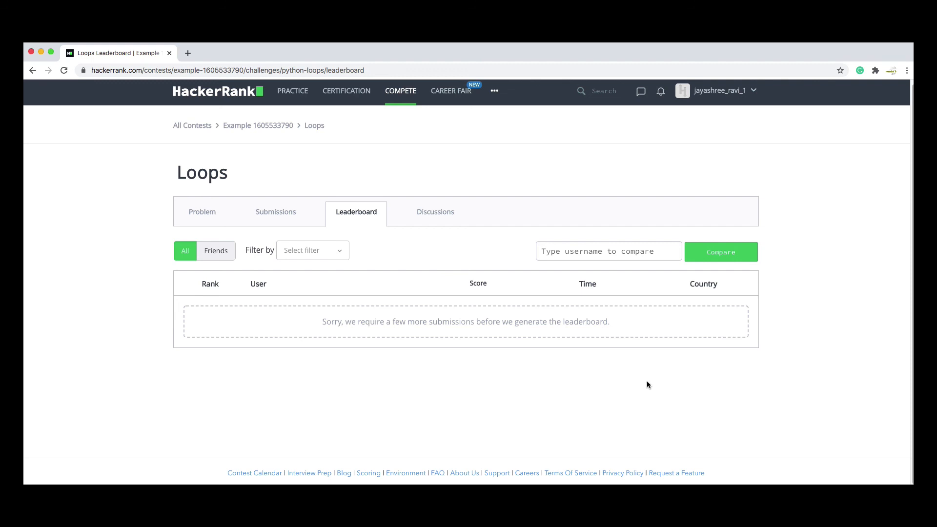
mouse_move(665, 378)
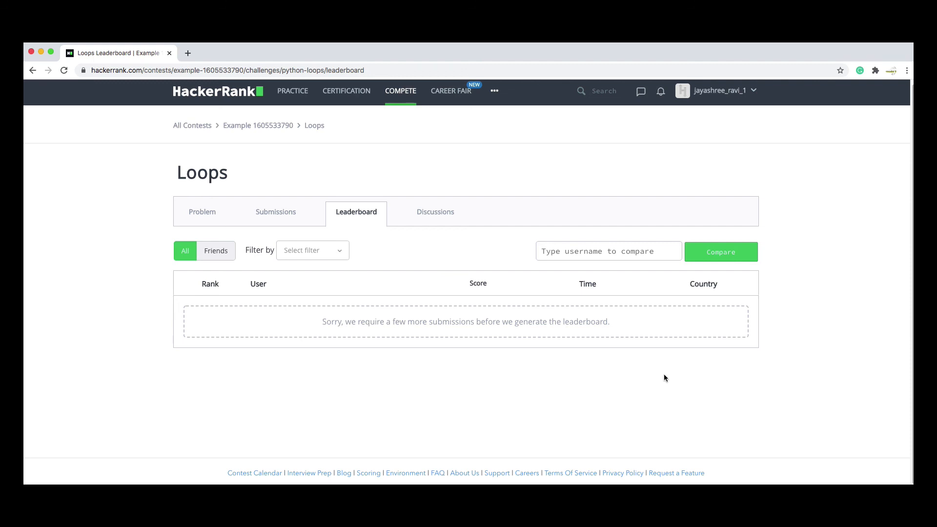